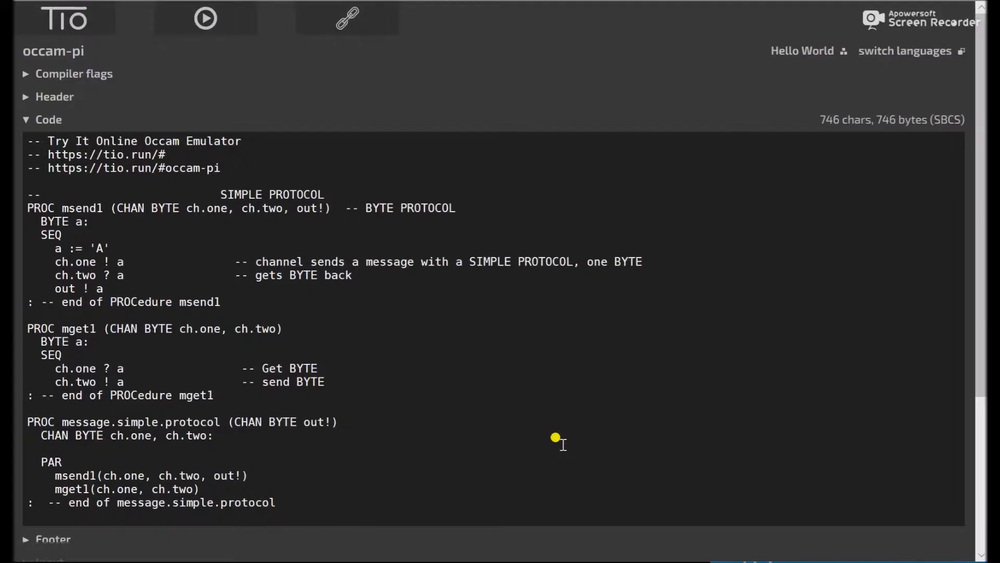
{"action": "mouse_move", "coordinate": [535, 438]}
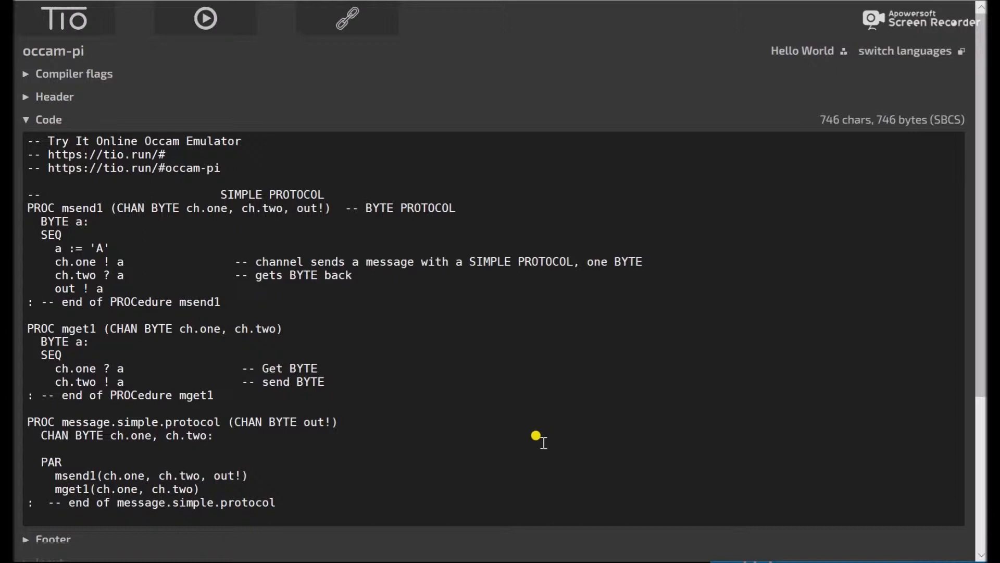
{"action": "mouse_move", "coordinate": [397, 370]}
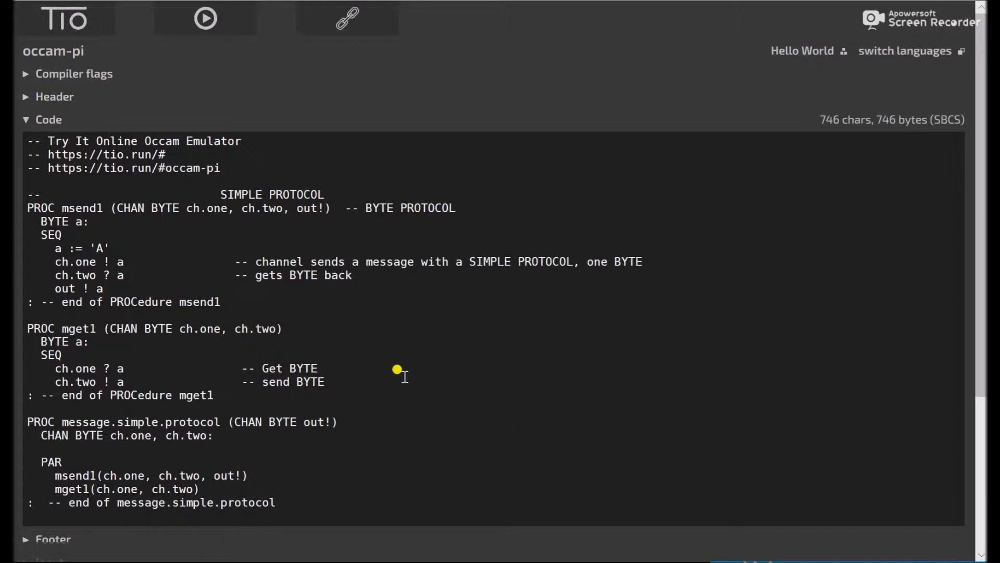
{"action": "mouse_move", "coordinate": [214, 190]}
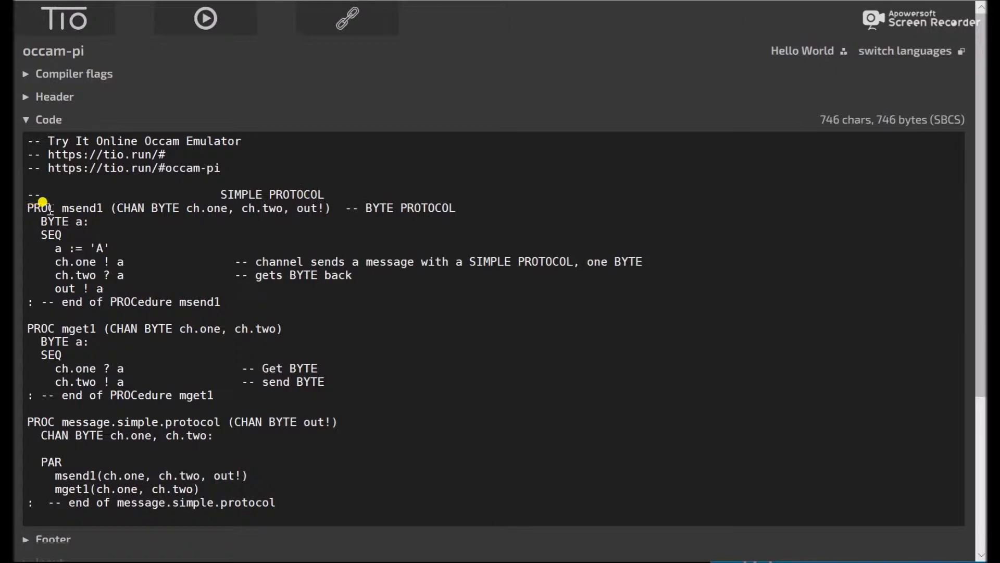
{"action": "mouse_move", "coordinate": [124, 201]}
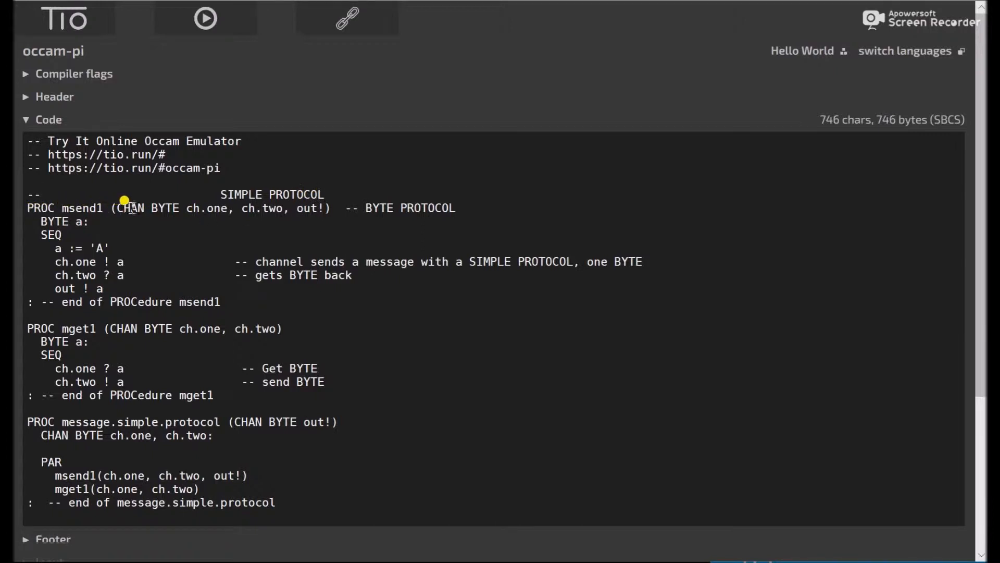
{"action": "mouse_move", "coordinate": [297, 198]}
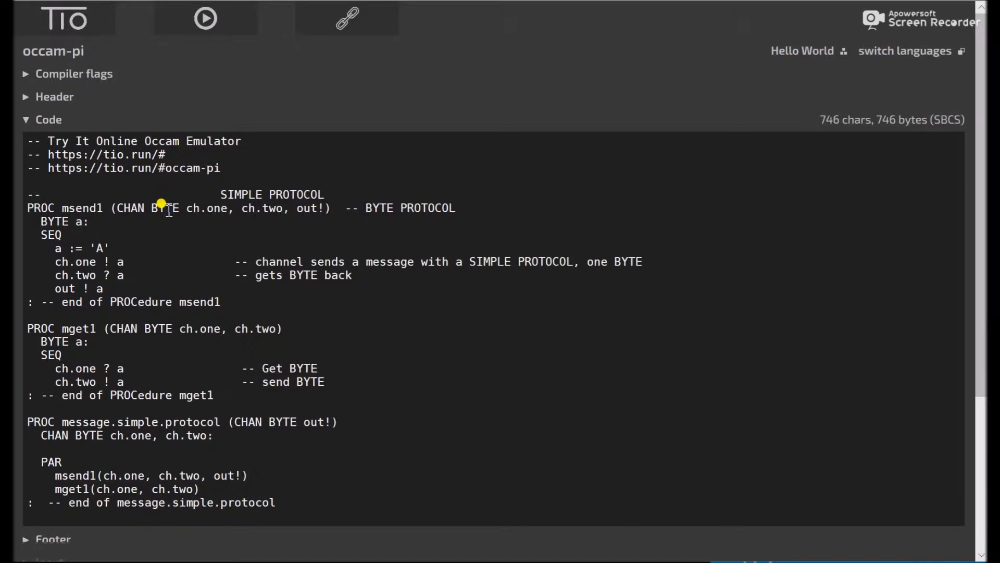
{"action": "mouse_move", "coordinate": [308, 209]}
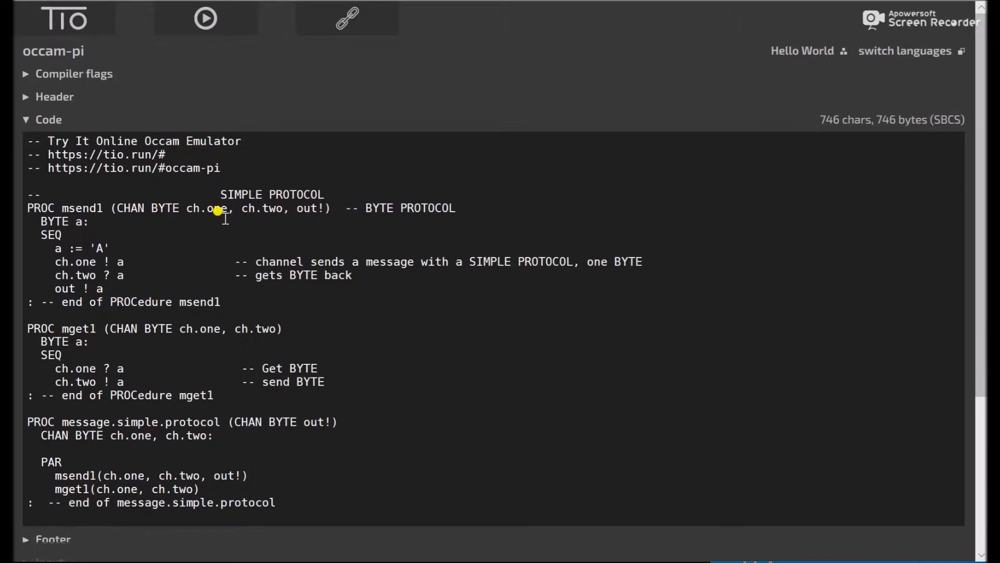
{"action": "mouse_move", "coordinate": [292, 211]}
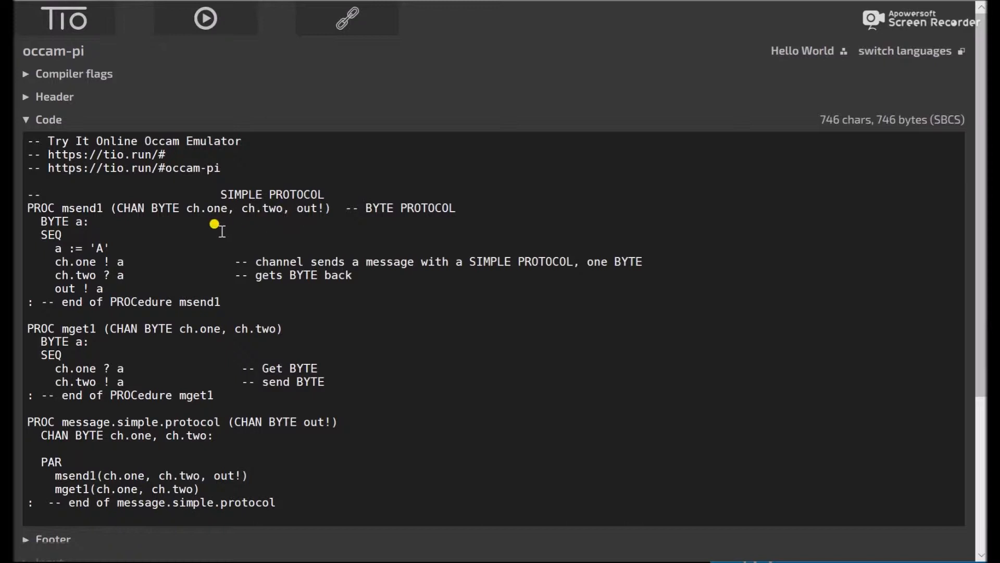
{"action": "mouse_move", "coordinate": [116, 238]}
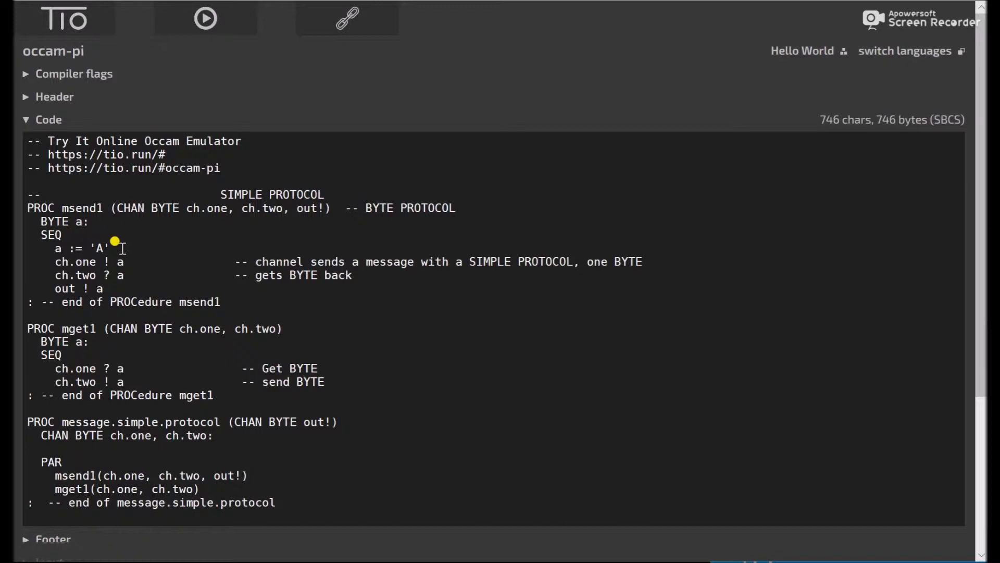
{"action": "mouse_move", "coordinate": [132, 262]}
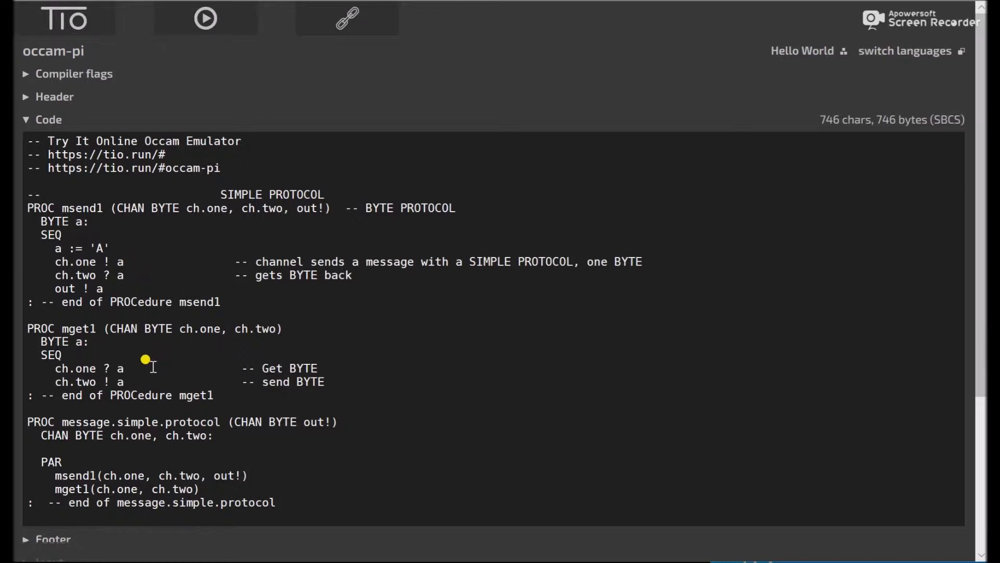
{"action": "mouse_move", "coordinate": [144, 374]}
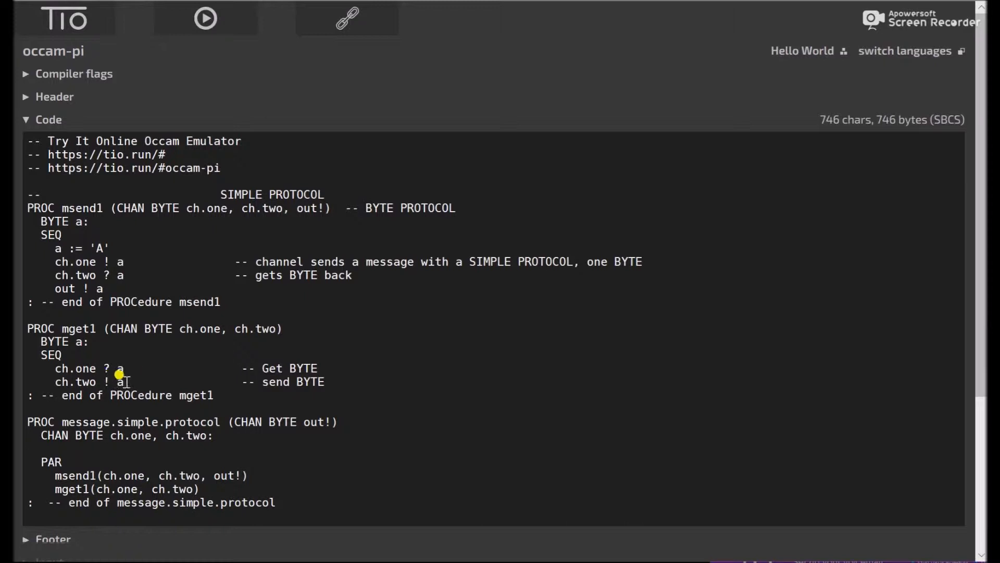
{"action": "mouse_move", "coordinate": [153, 275]}
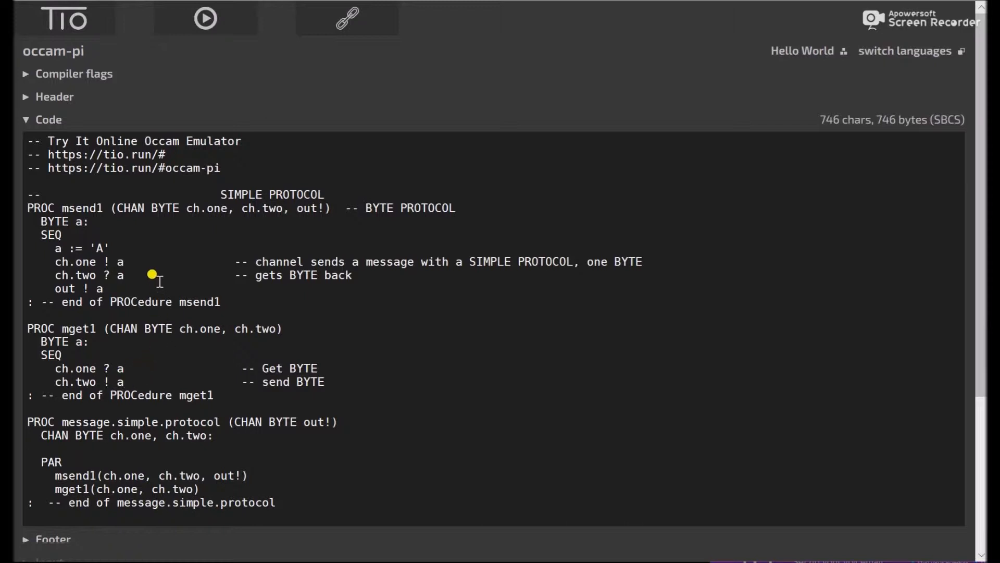
{"action": "mouse_move", "coordinate": [324, 235]}
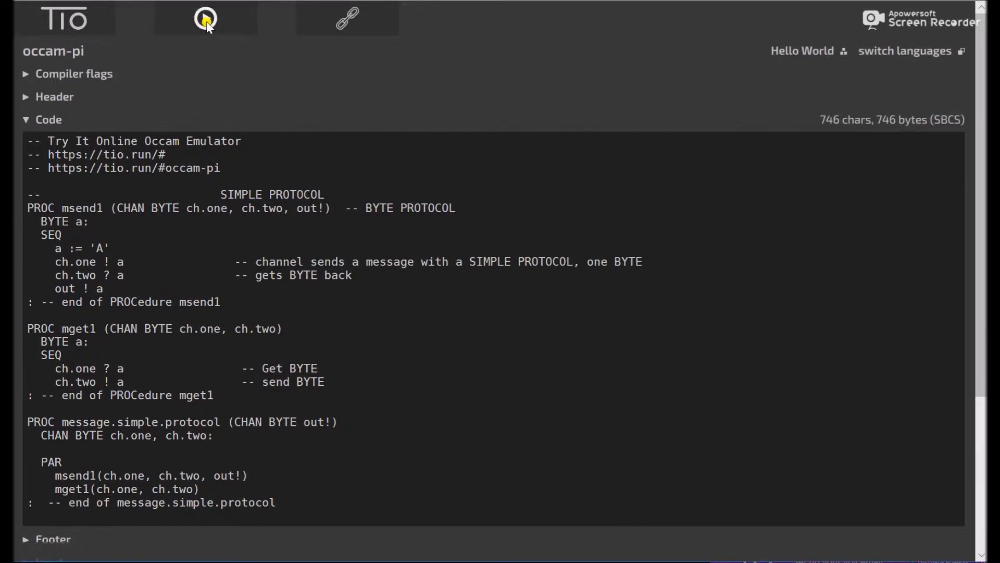
Scroll through the BYTE protocol example and its output 'A', then return to the top
{"action": "scroll", "scroll_direction": "down", "scroll_amount": 3}
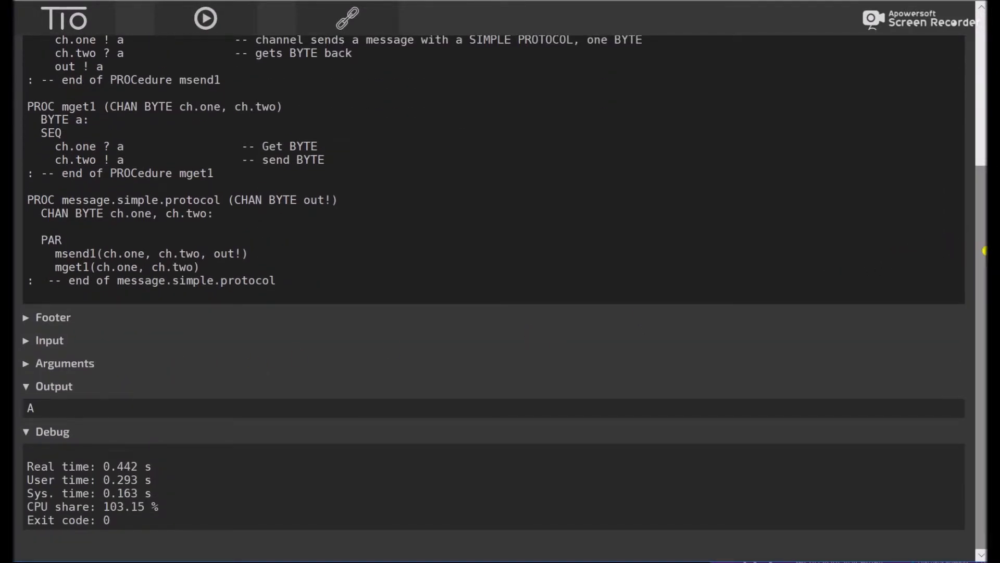
{"action": "scroll", "scroll_direction": "up", "scroll_amount": 3}
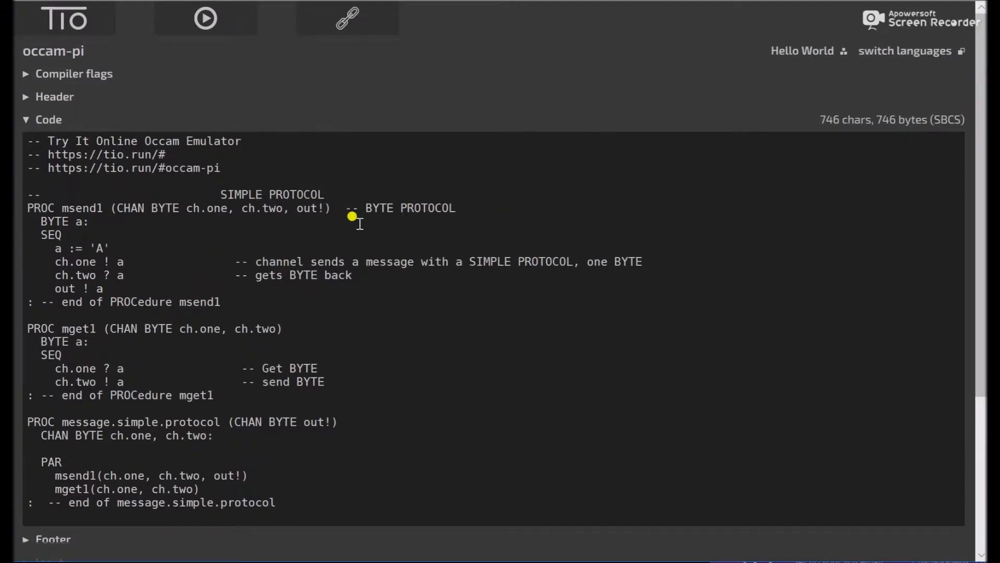
{"action": "mouse_move", "coordinate": [185, 208]}
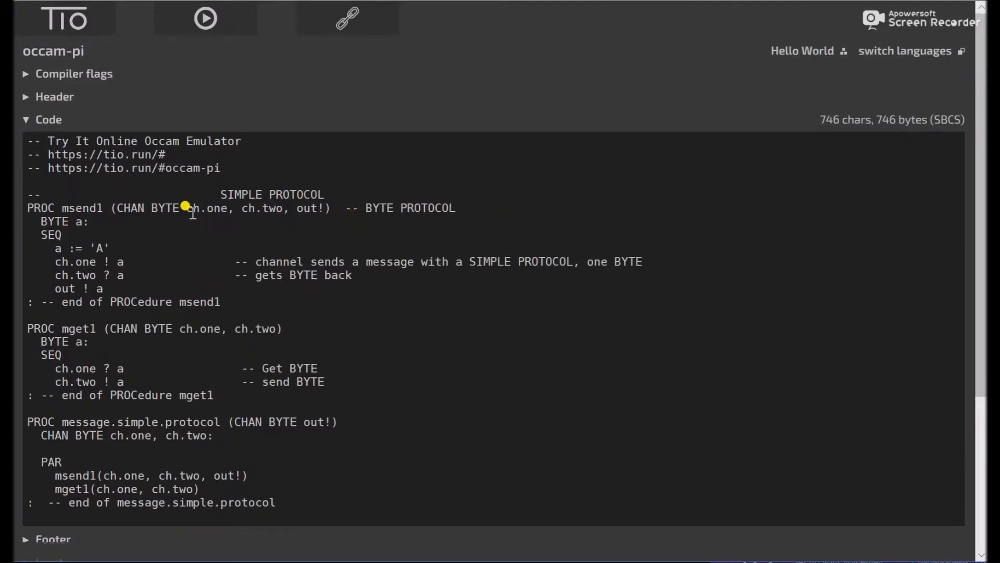
{"action": "mouse_move", "coordinate": [195, 201]}
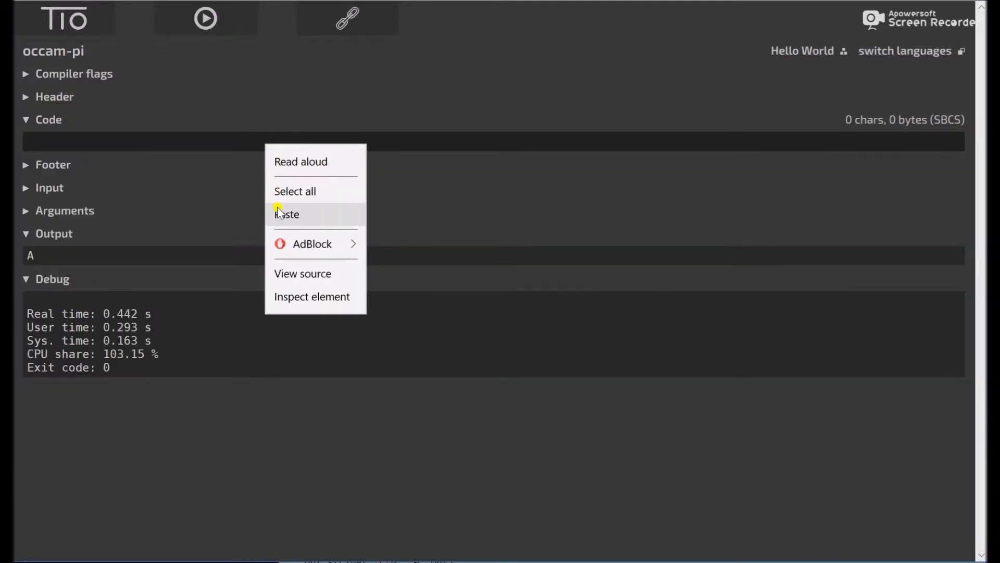
Paste the counted array protocol example and run it to print Hello
{"action": "left_click", "coordinate": [287, 215]}
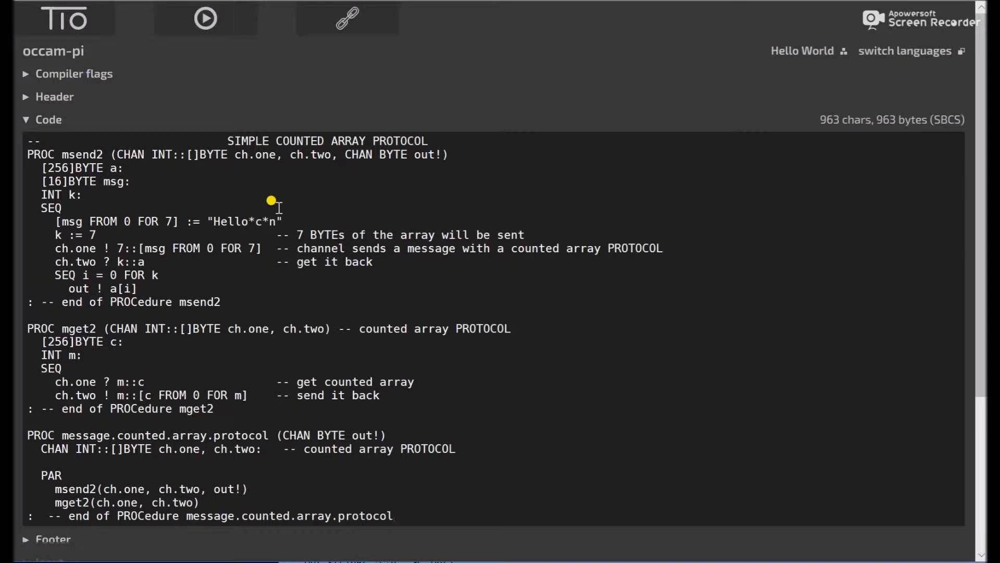
{"action": "mouse_move", "coordinate": [256, 141]}
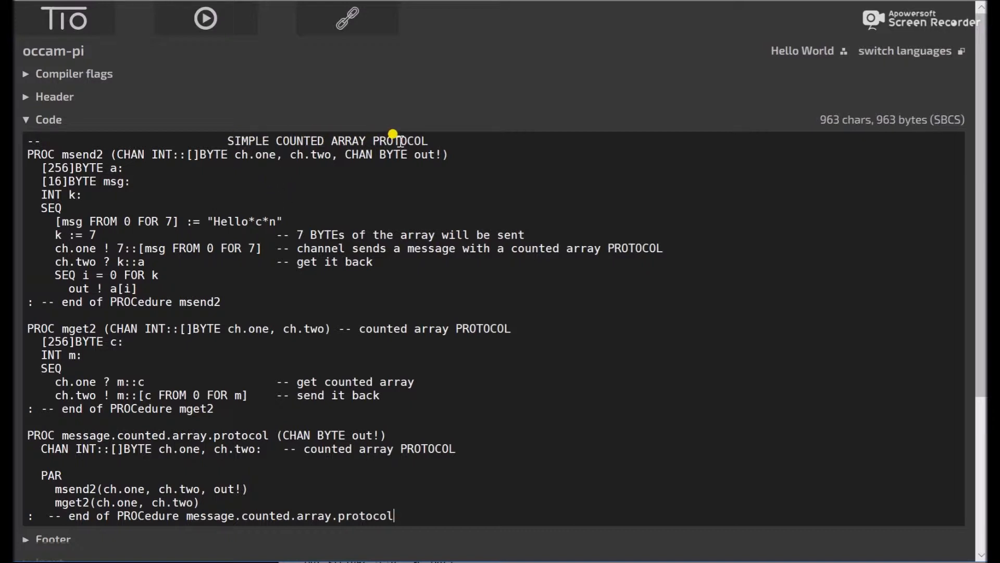
{"action": "mouse_move", "coordinate": [133, 163]}
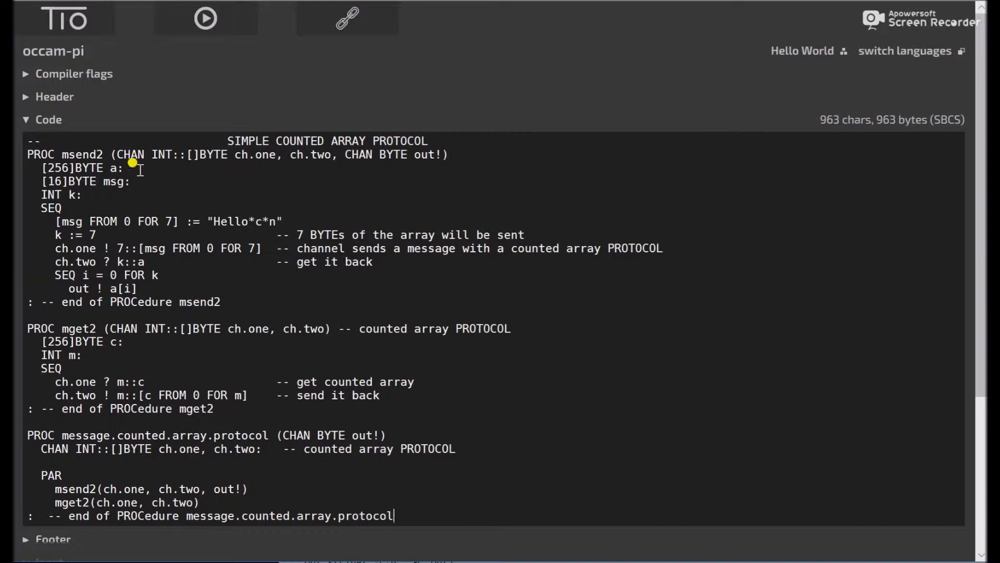
{"action": "mouse_move", "coordinate": [148, 161]}
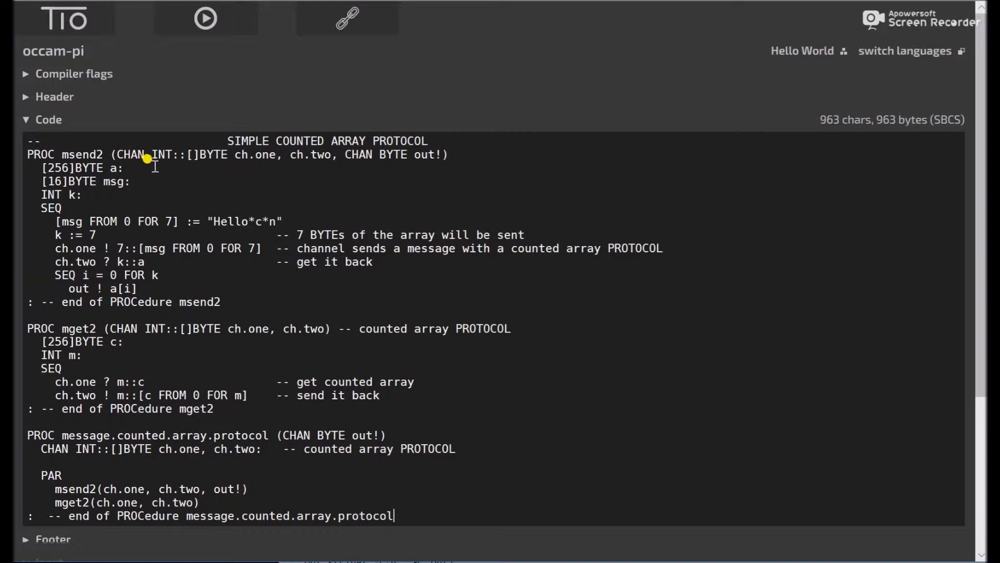
{"action": "mouse_move", "coordinate": [185, 160]}
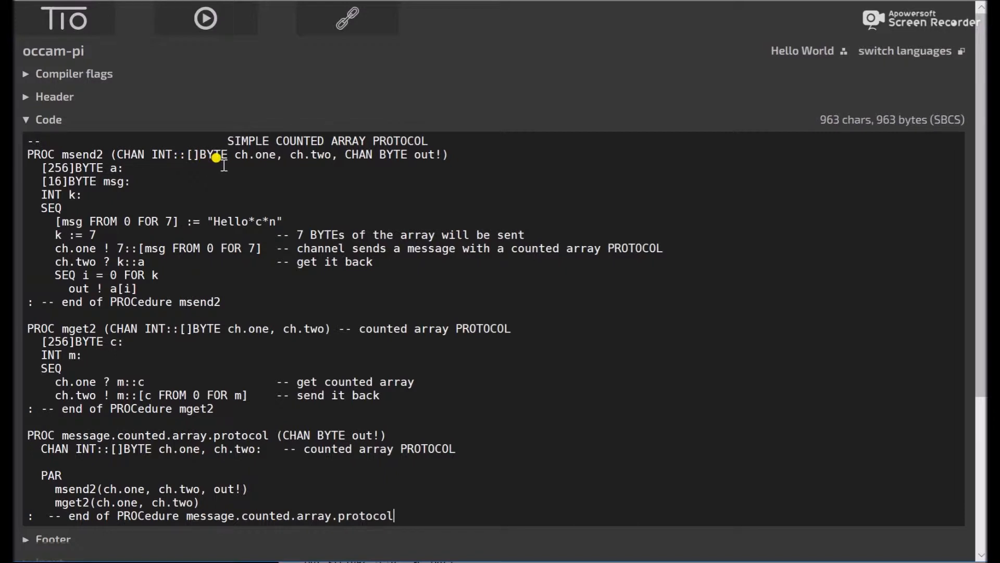
{"action": "mouse_move", "coordinate": [300, 158]}
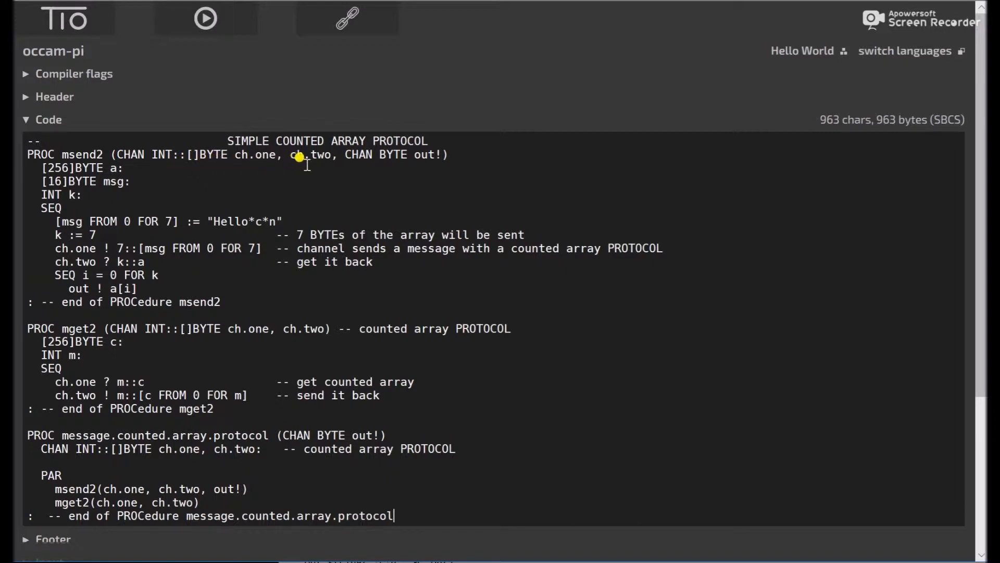
{"action": "mouse_move", "coordinate": [421, 158]}
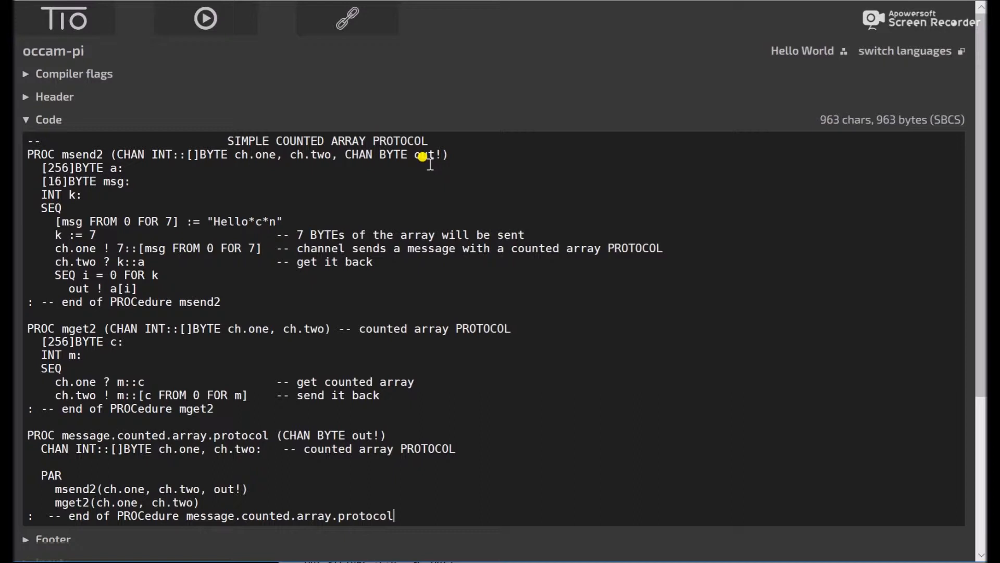
{"action": "mouse_move", "coordinate": [325, 180]}
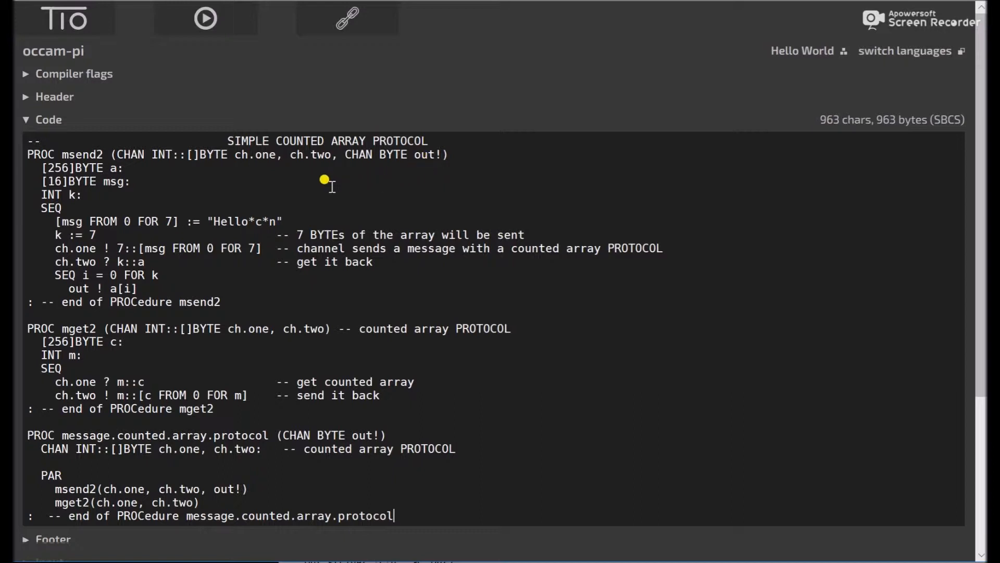
{"action": "mouse_move", "coordinate": [160, 162]}
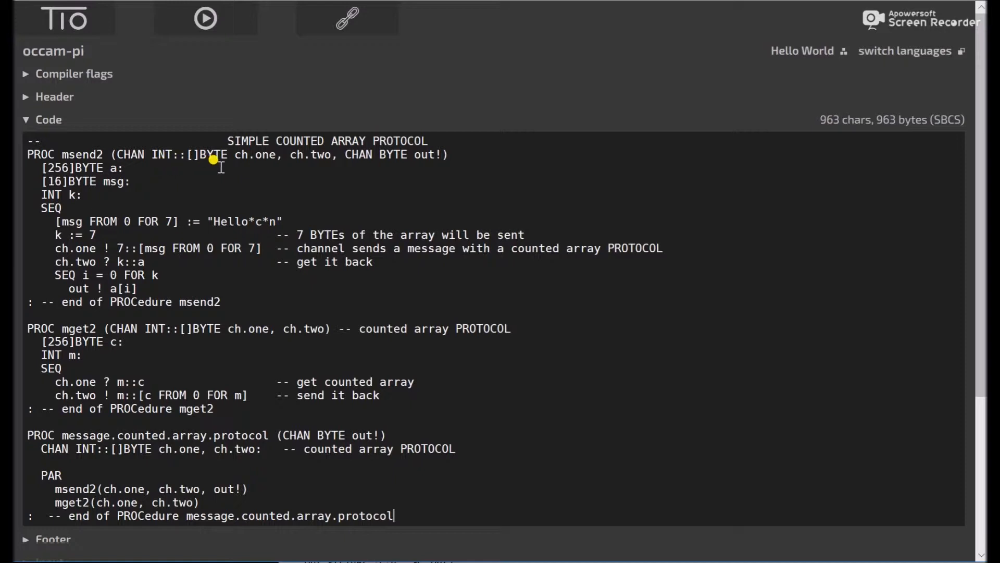
{"action": "mouse_move", "coordinate": [160, 158]}
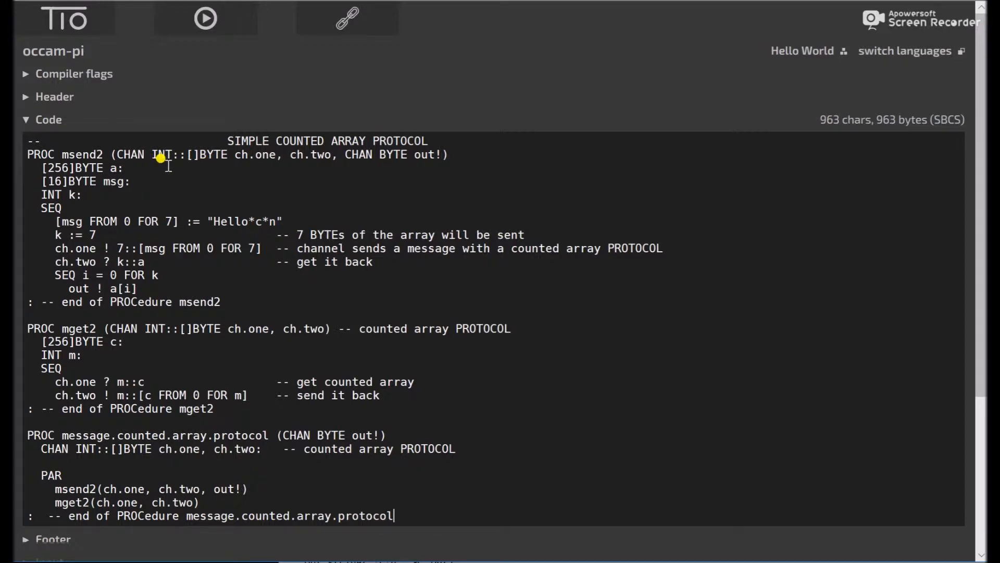
{"action": "mouse_move", "coordinate": [207, 159]}
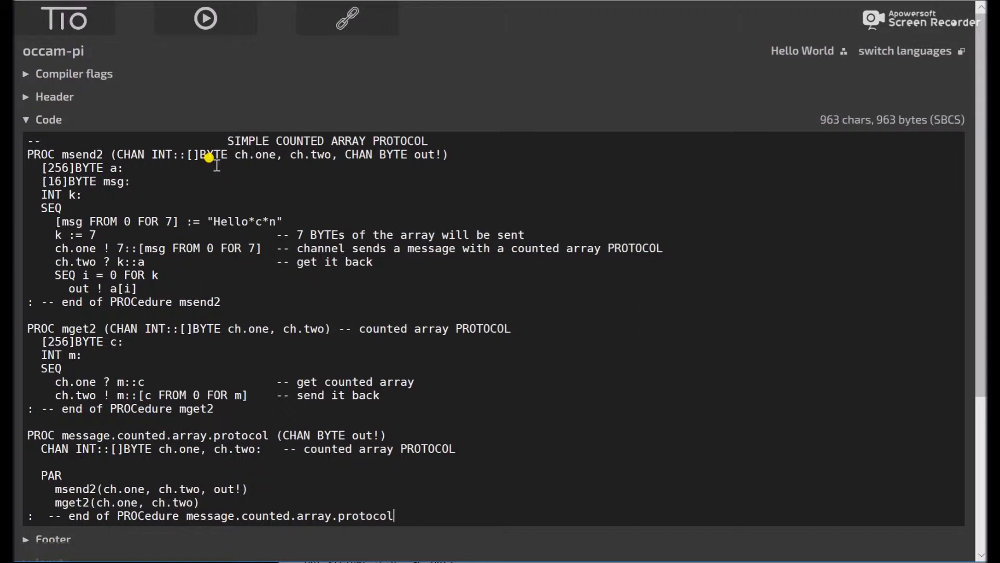
{"action": "mouse_move", "coordinate": [207, 165]}
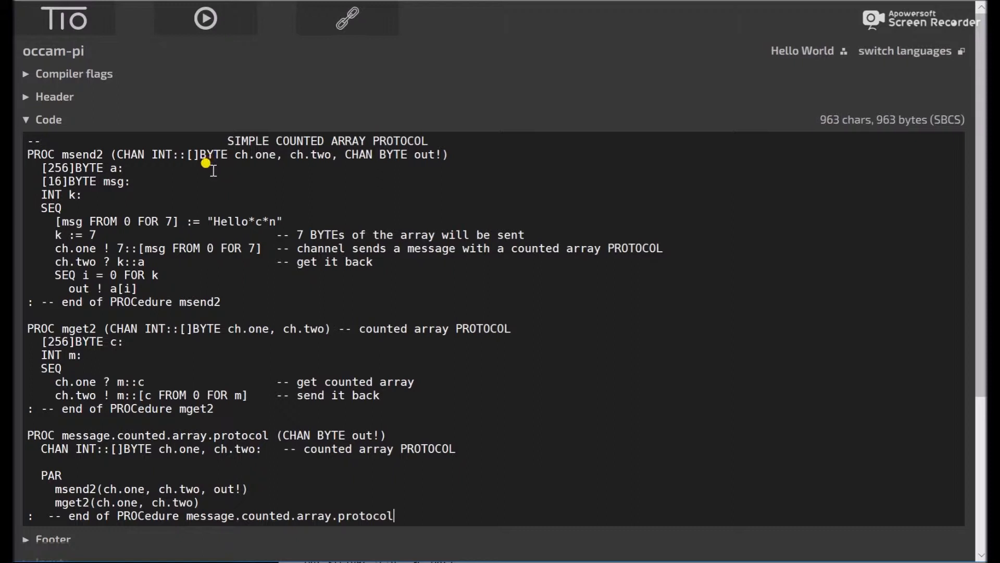
{"action": "mouse_move", "coordinate": [72, 220]}
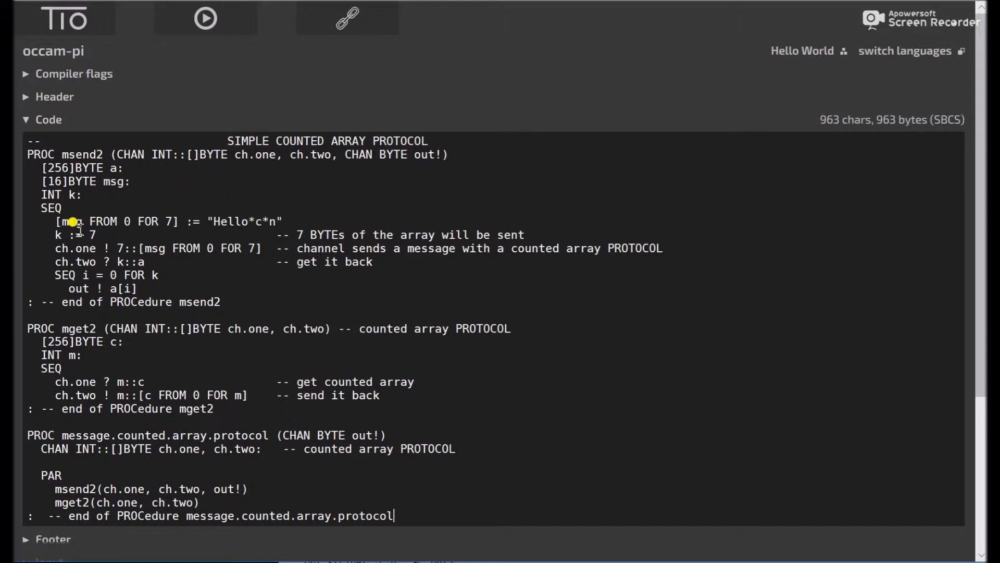
{"action": "mouse_move", "coordinate": [92, 181]}
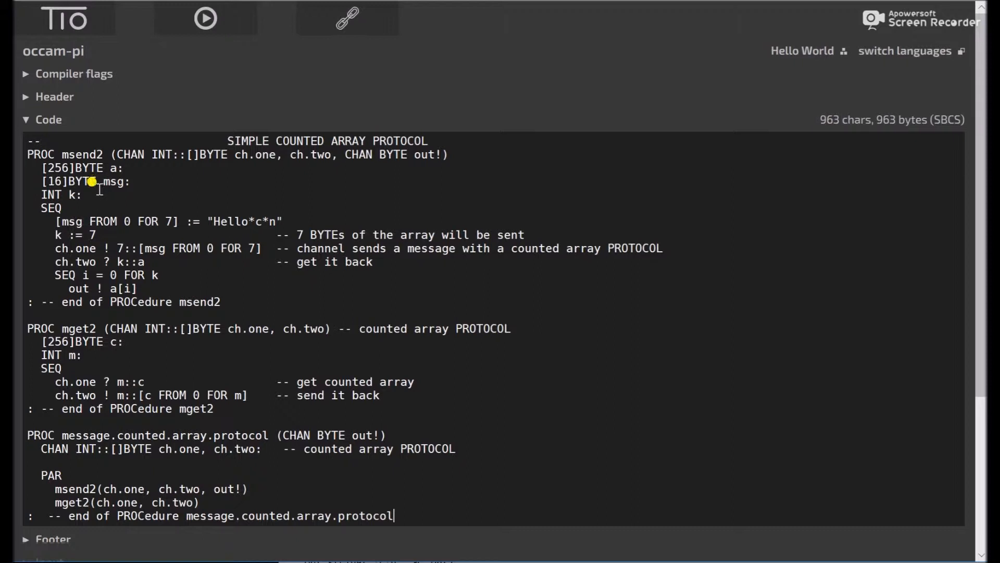
{"action": "mouse_move", "coordinate": [162, 215]}
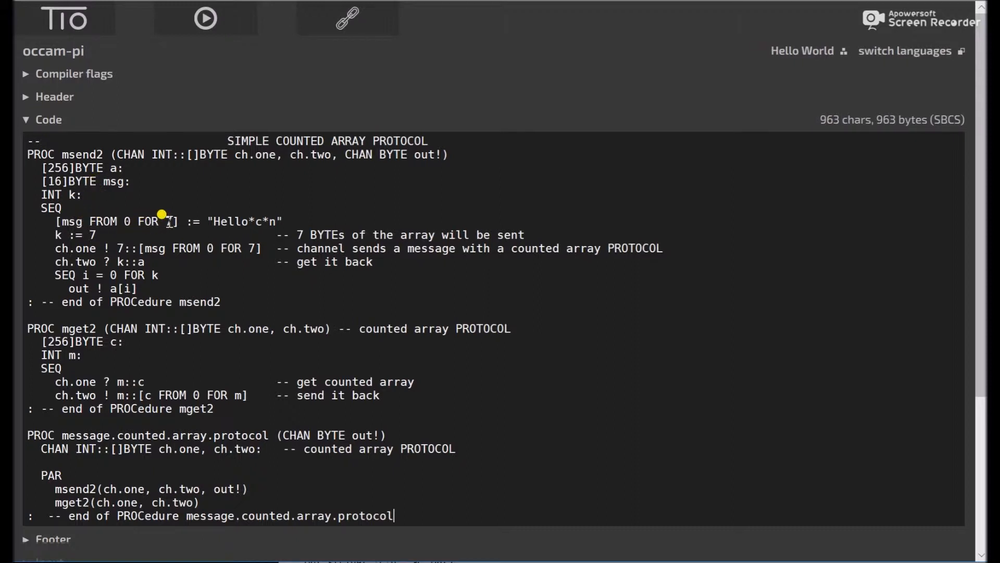
{"action": "mouse_move", "coordinate": [160, 229]}
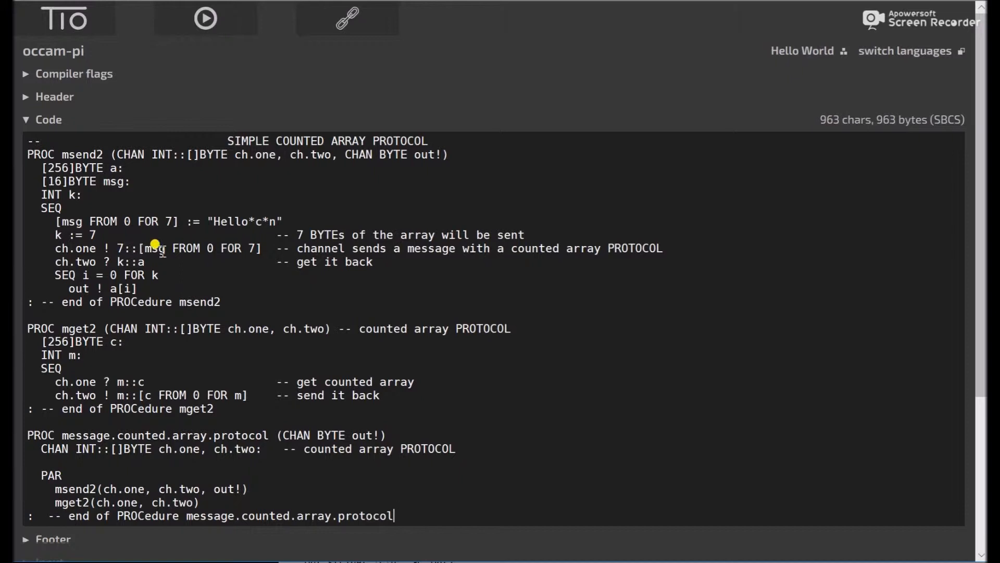
{"action": "mouse_move", "coordinate": [225, 367]}
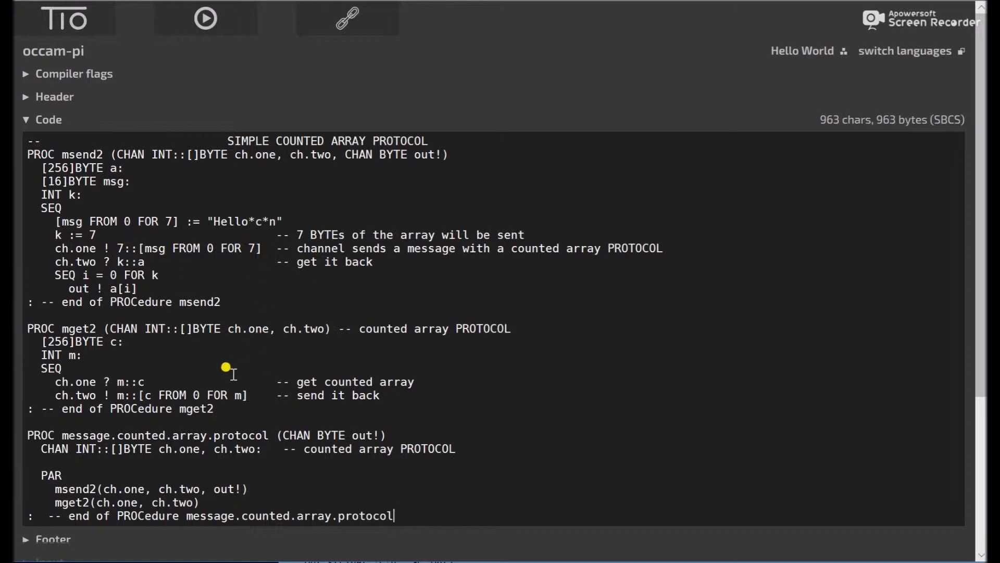
{"action": "mouse_move", "coordinate": [110, 377]}
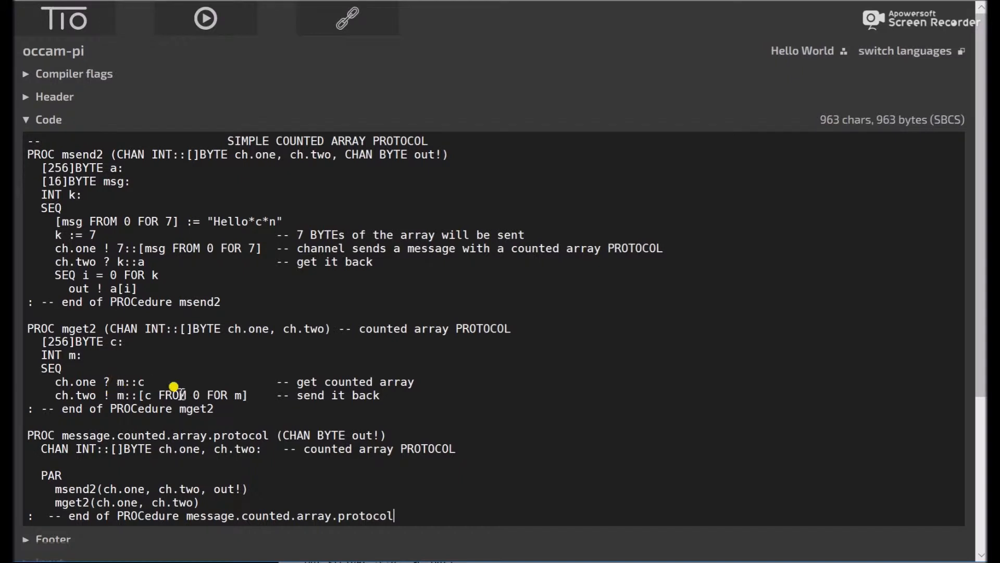
{"action": "mouse_move", "coordinate": [237, 389]}
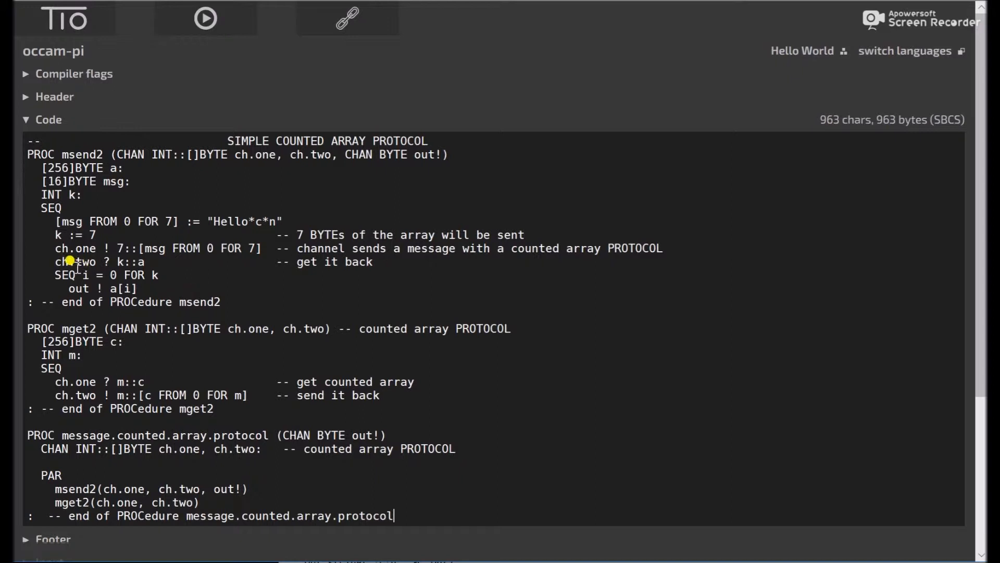
{"action": "mouse_move", "coordinate": [107, 275]}
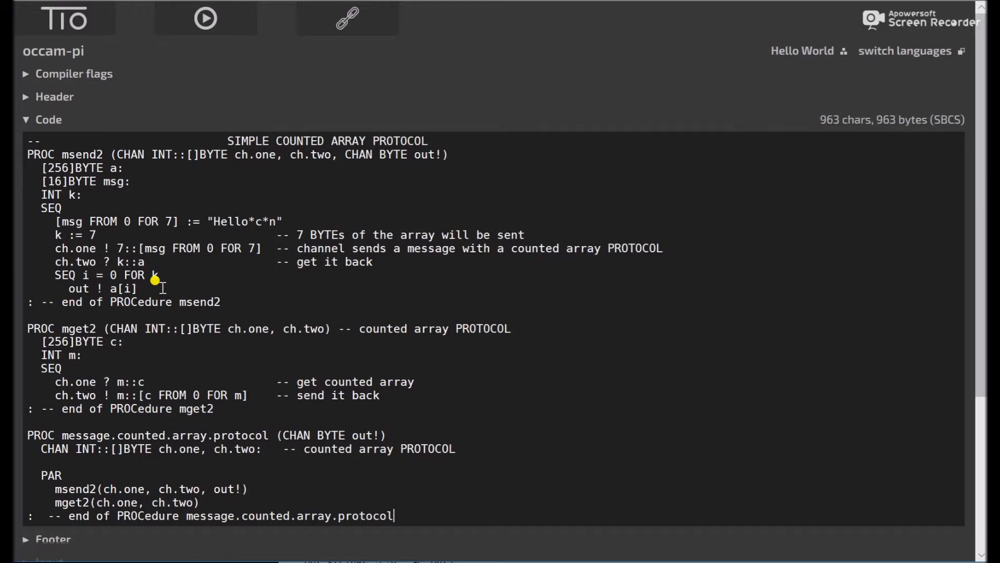
{"action": "mouse_move", "coordinate": [213, 422]}
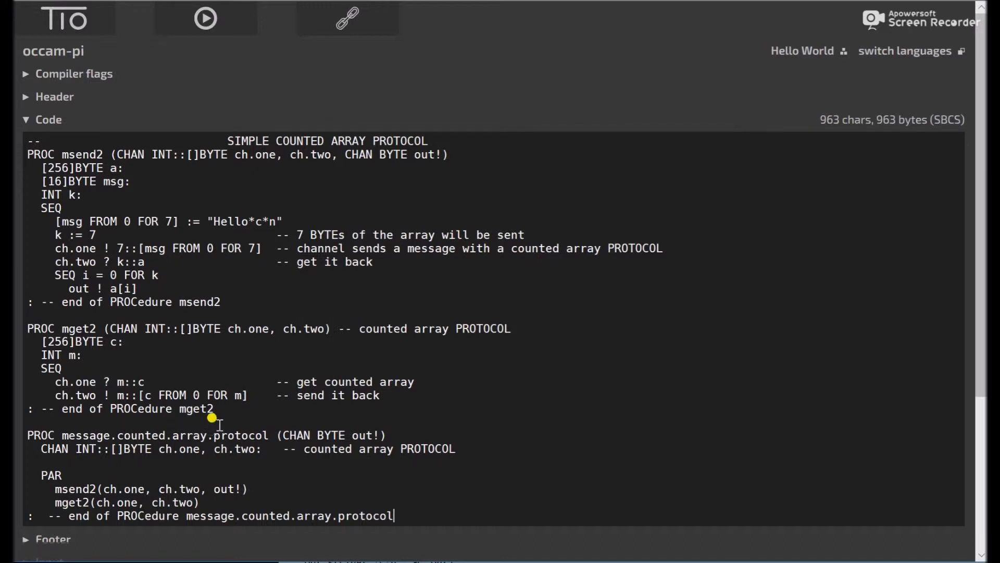
{"action": "mouse_move", "coordinate": [91, 457]}
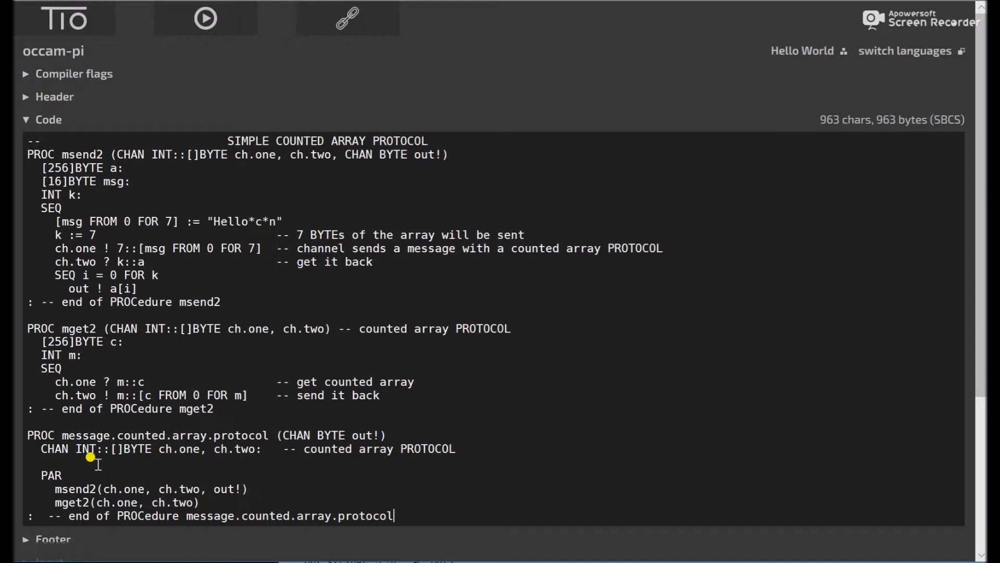
{"action": "mouse_move", "coordinate": [56, 459]}
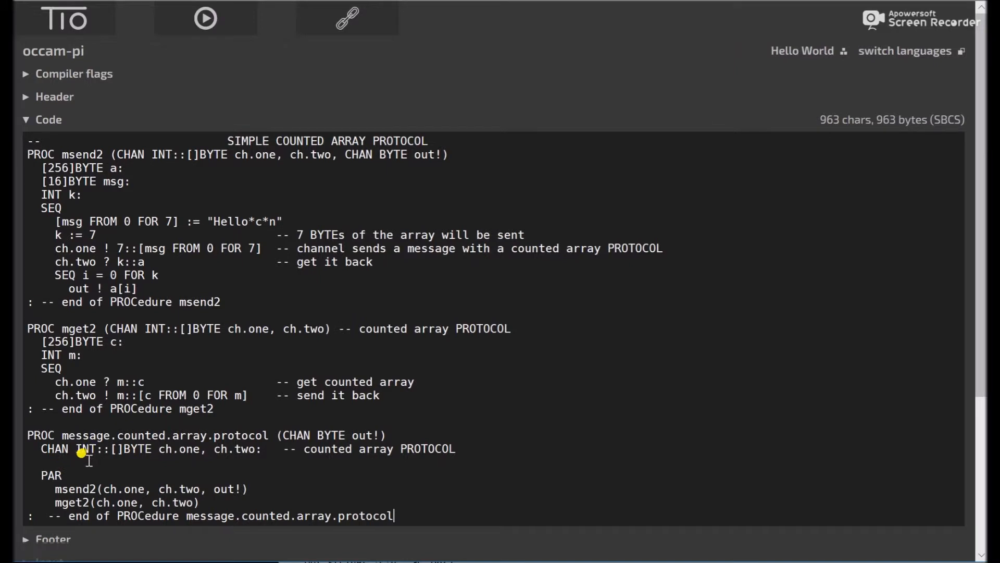
{"action": "mouse_move", "coordinate": [135, 453]}
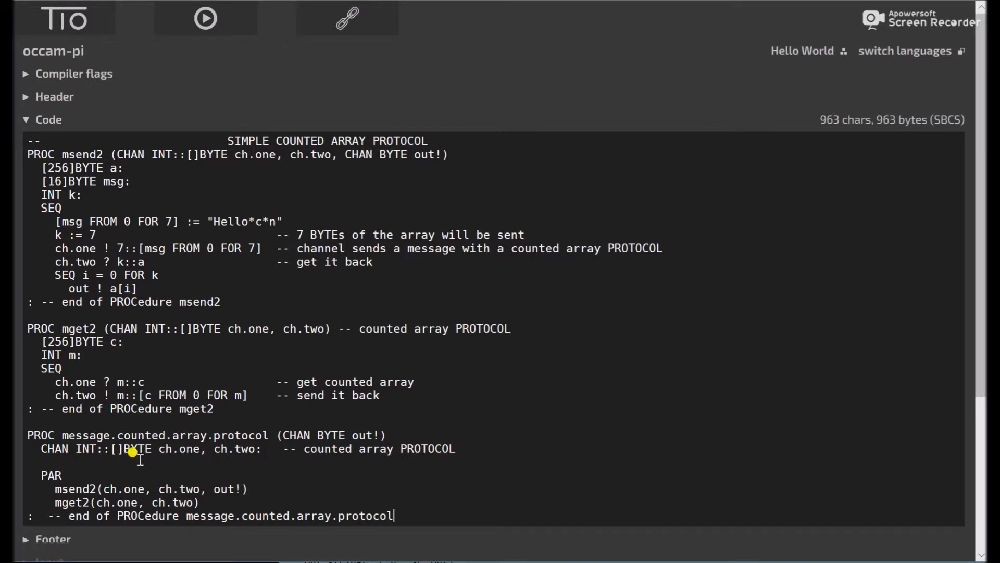
{"action": "mouse_move", "coordinate": [388, 138]}
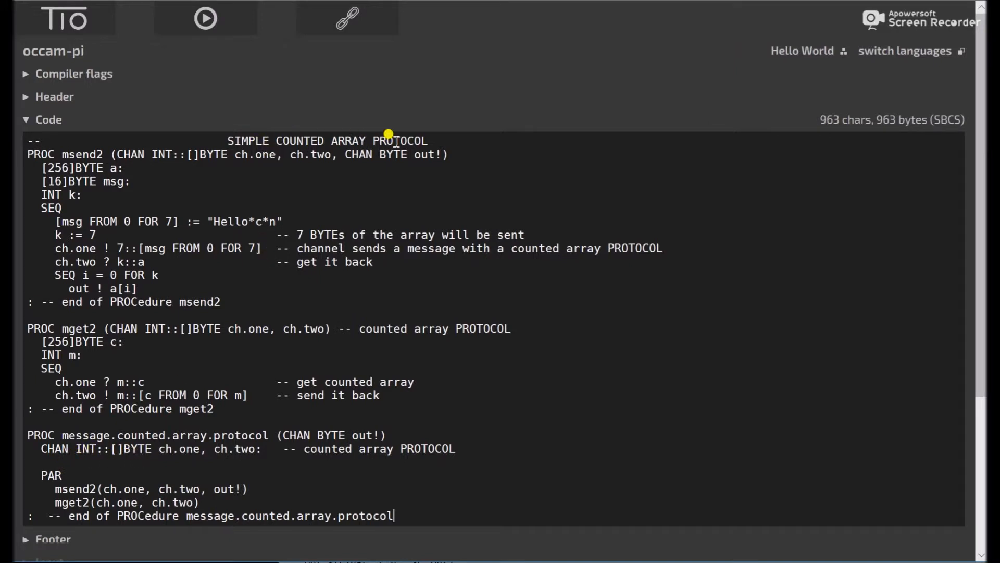
{"action": "mouse_move", "coordinate": [468, 371]}
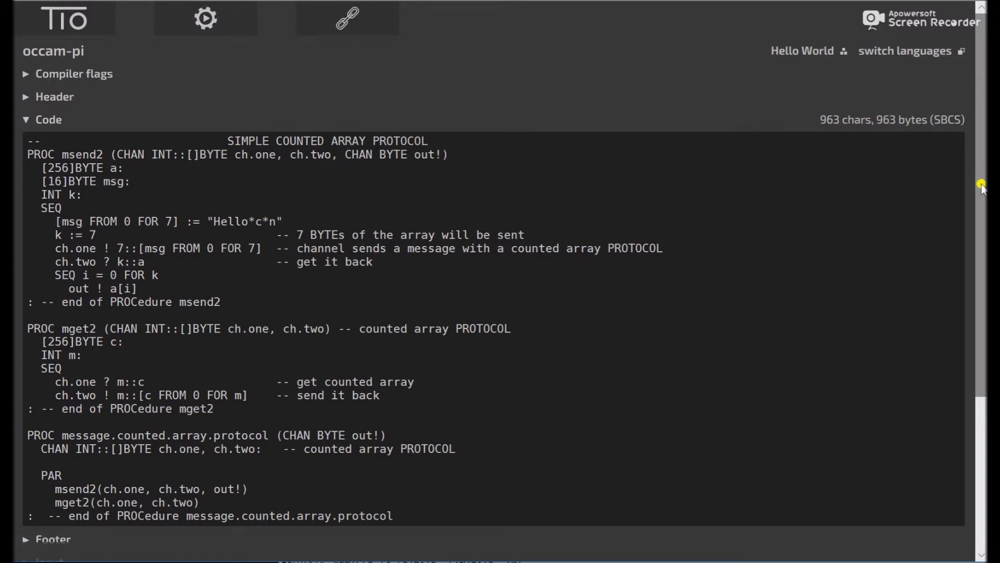
{"action": "left_click", "coordinate": [205, 18]}
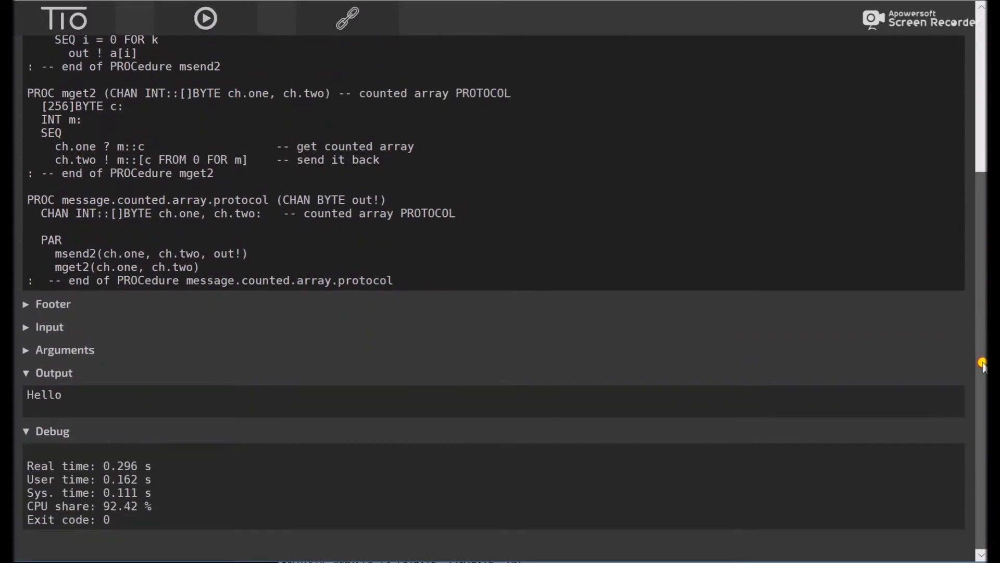
{"action": "mouse_move", "coordinate": [166, 359]}
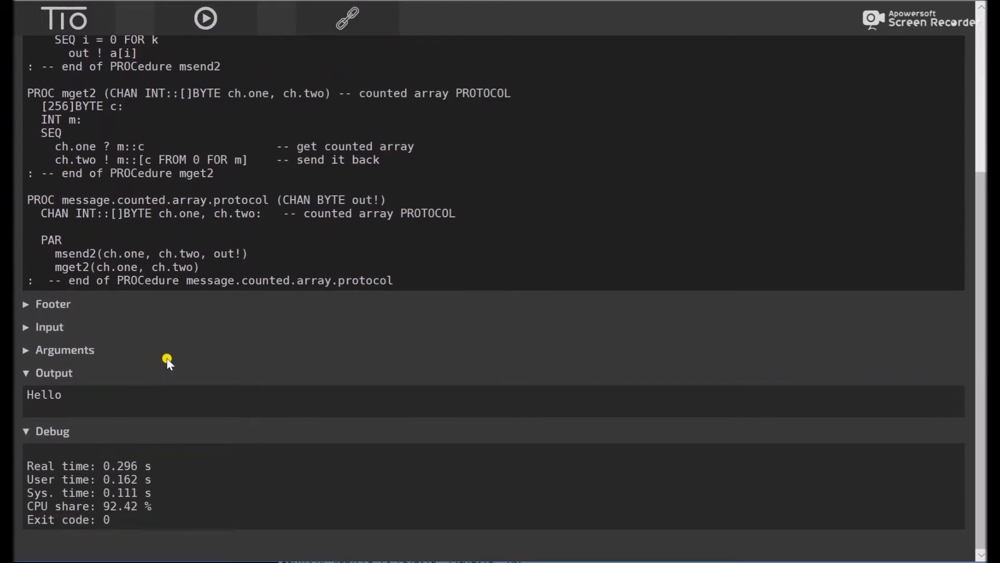
{"action": "mouse_move", "coordinate": [117, 355]}
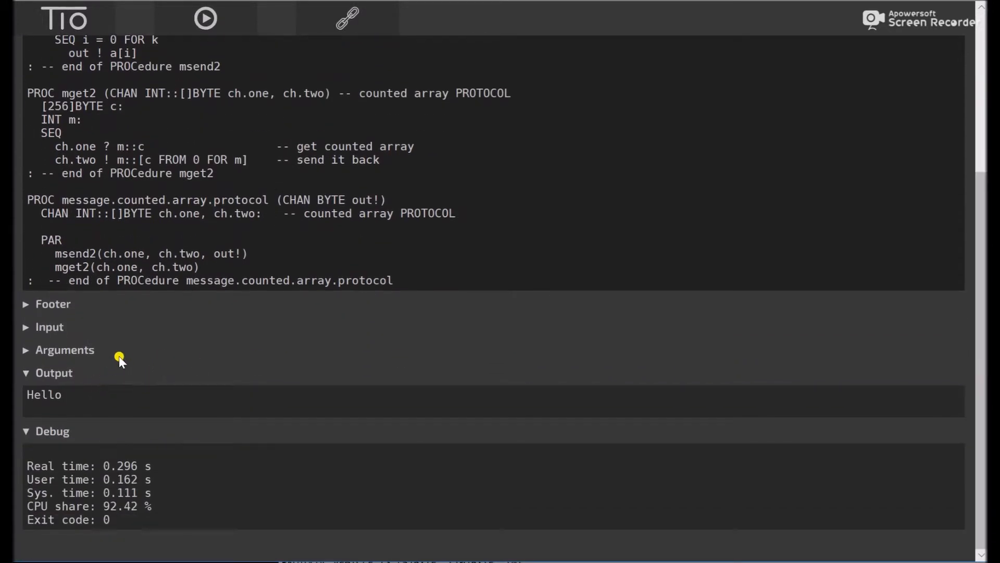
{"action": "mouse_move", "coordinate": [291, 204]}
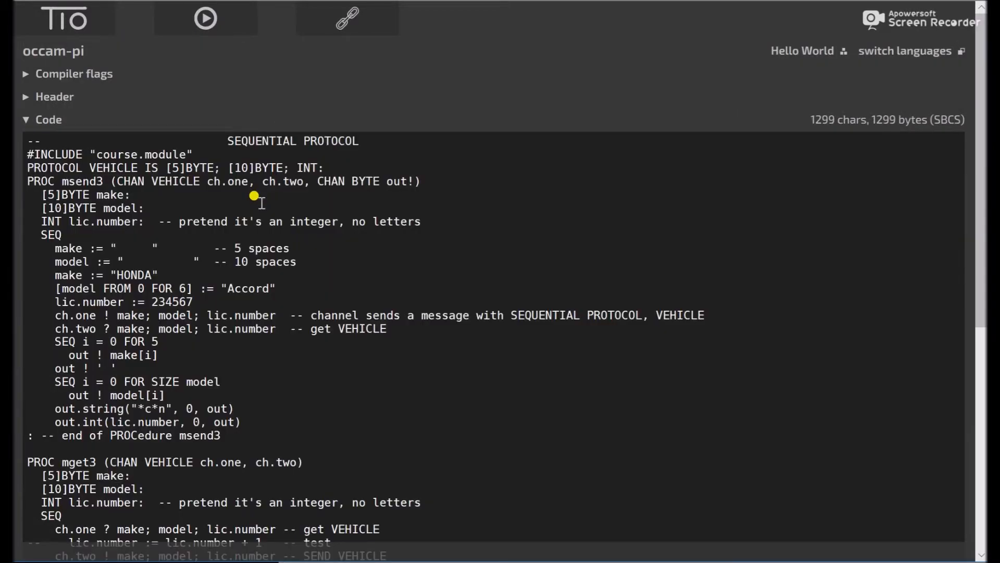
{"action": "mouse_move", "coordinate": [357, 208]}
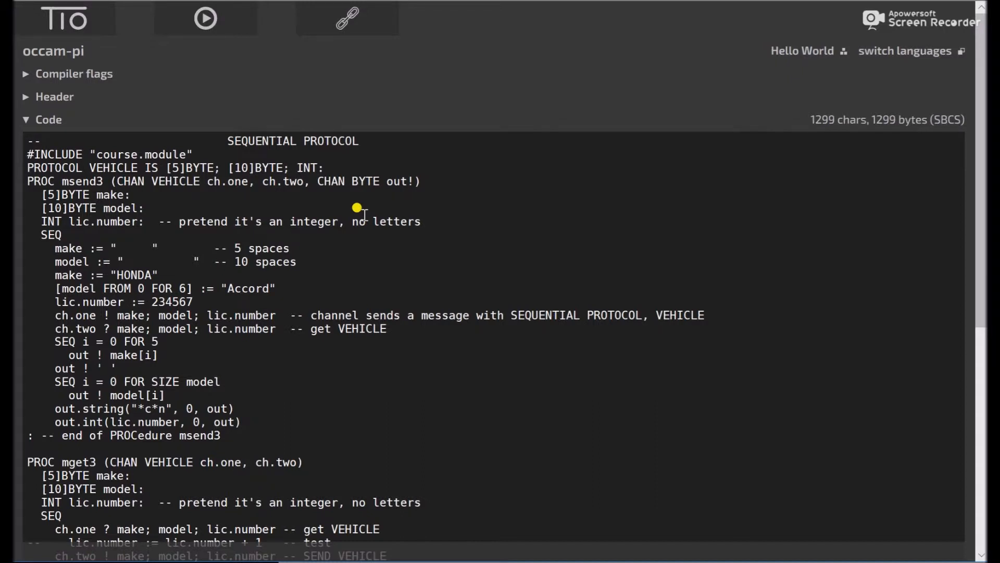
{"action": "mouse_move", "coordinate": [331, 138]}
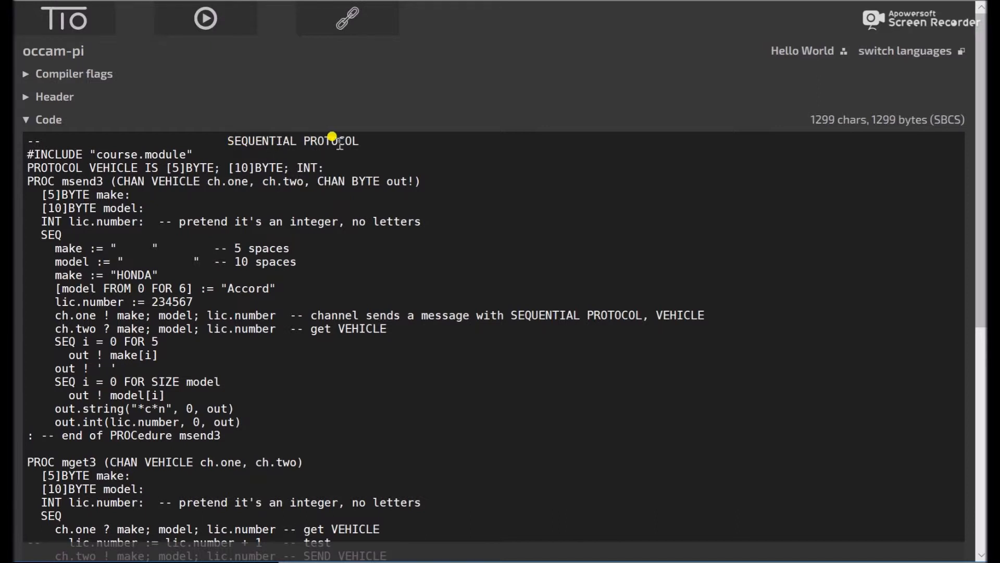
{"action": "mouse_move", "coordinate": [151, 175]}
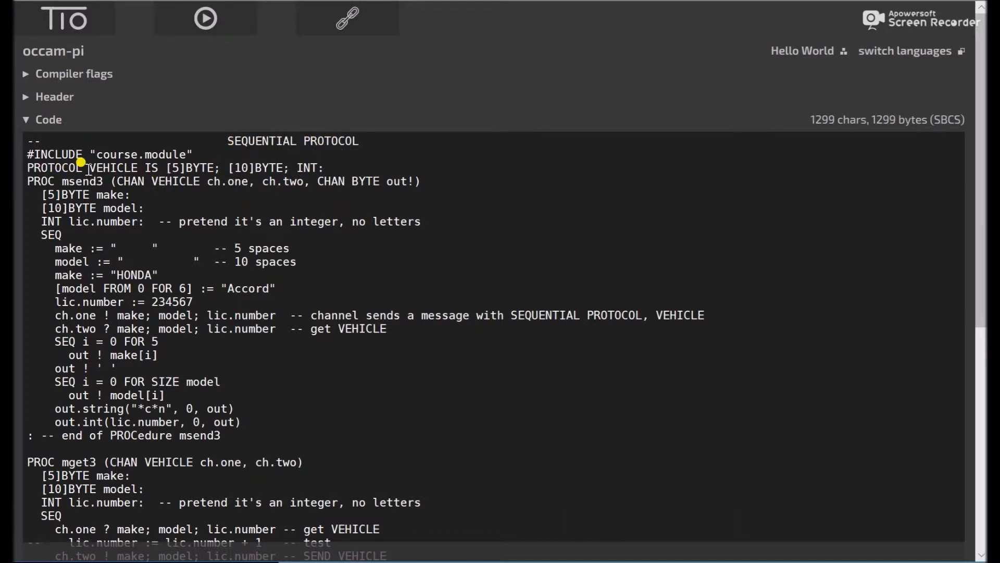
{"action": "mouse_move", "coordinate": [146, 160]}
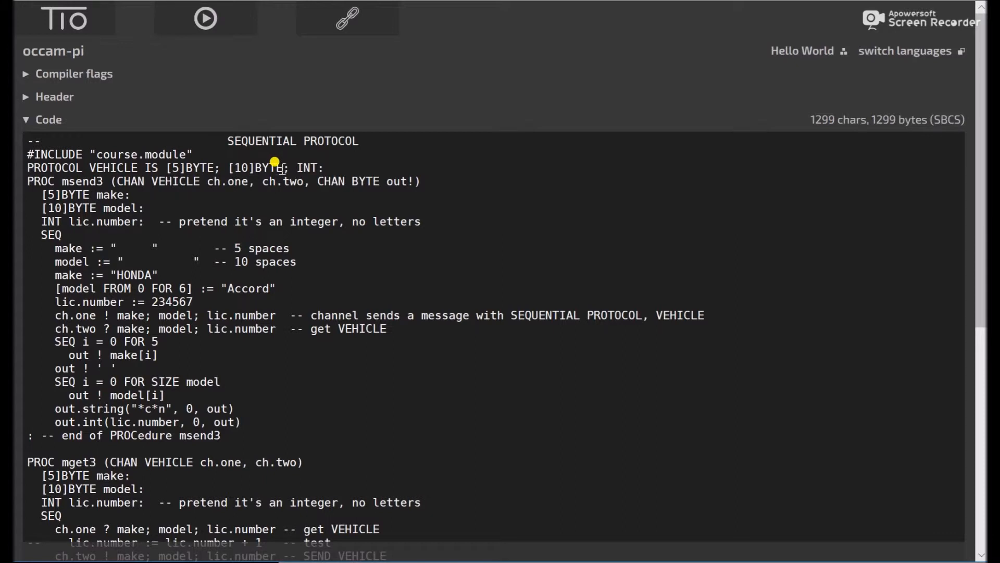
{"action": "mouse_move", "coordinate": [293, 167]}
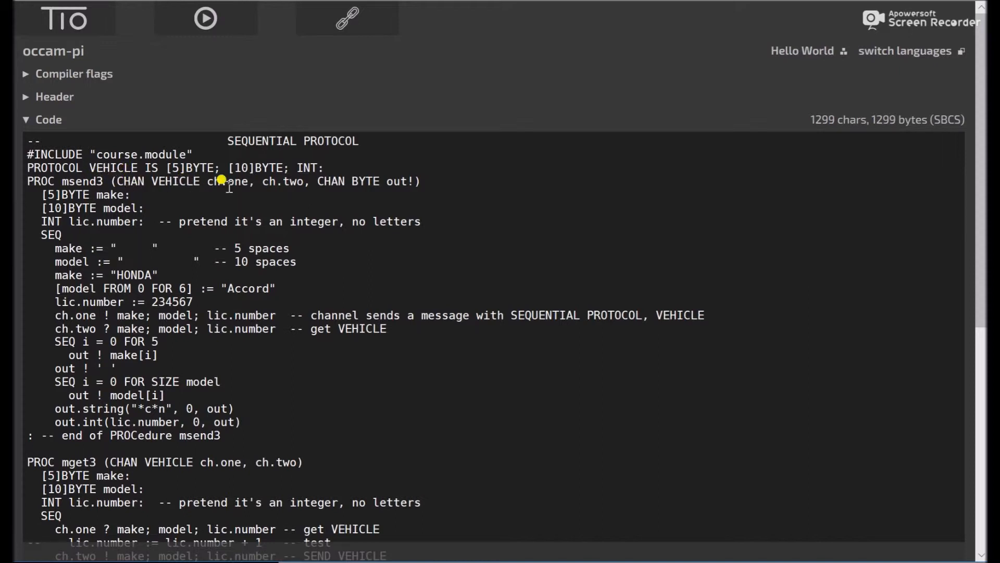
{"action": "mouse_move", "coordinate": [369, 180]}
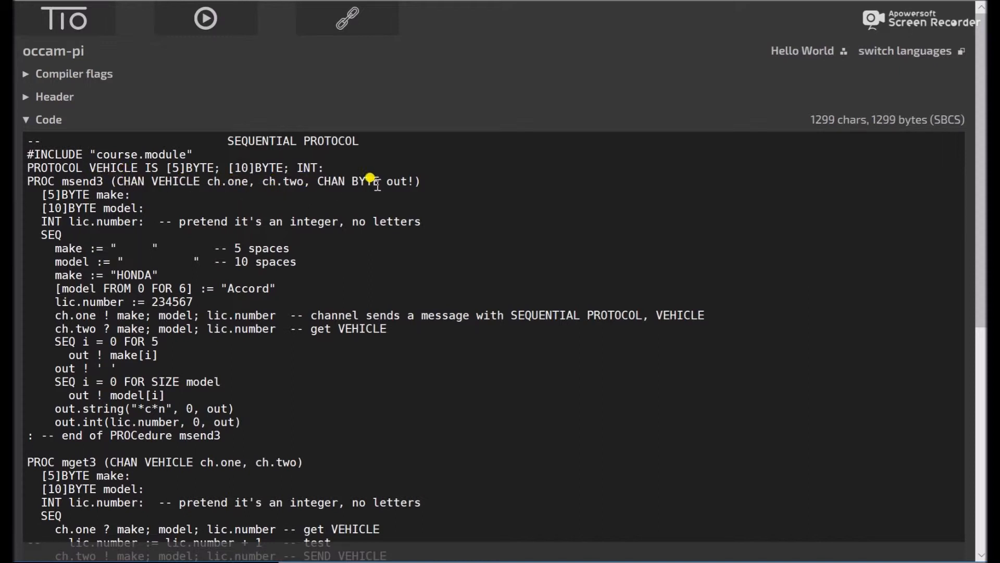
{"action": "mouse_move", "coordinate": [128, 246]}
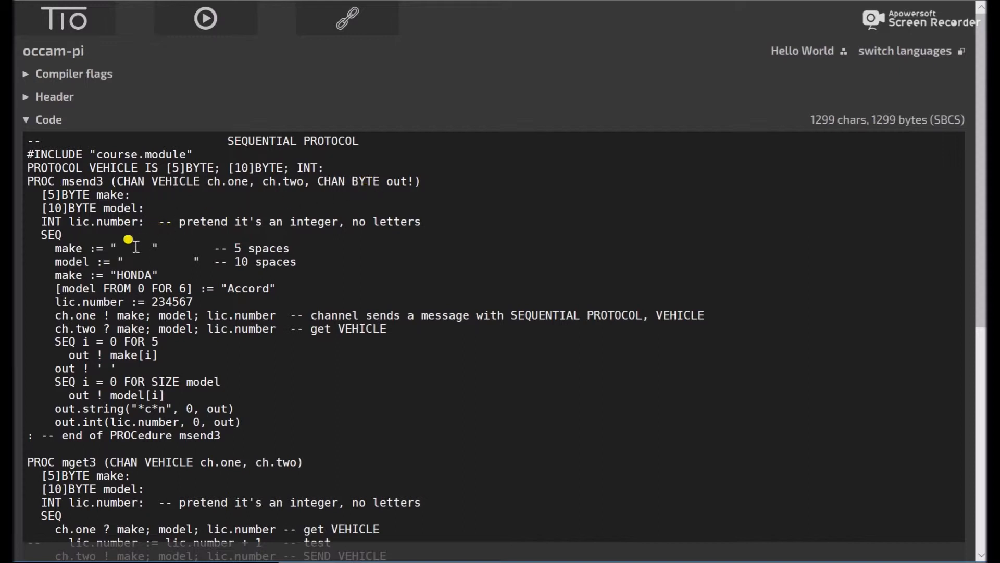
{"action": "mouse_move", "coordinate": [73, 248]}
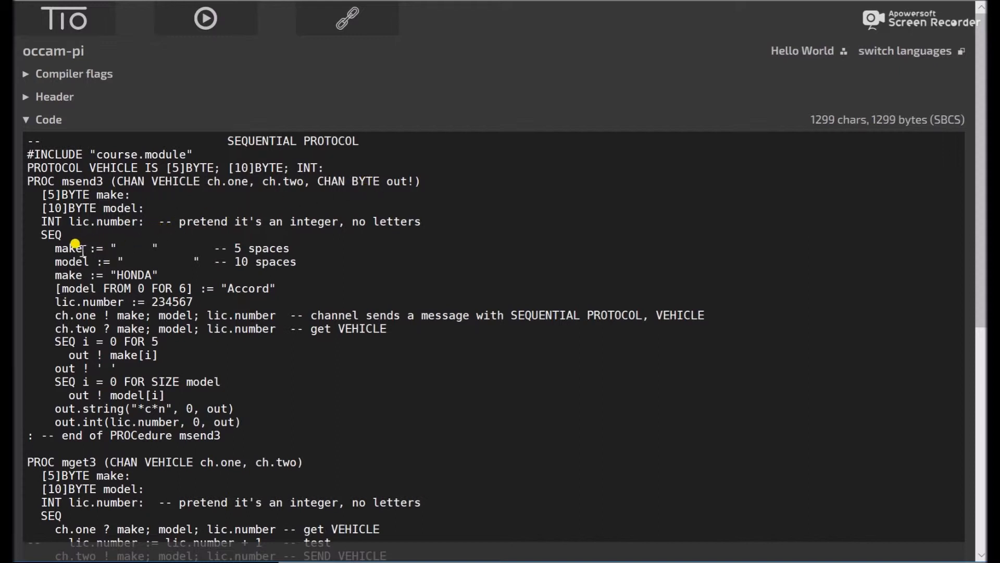
{"action": "mouse_move", "coordinate": [108, 186]}
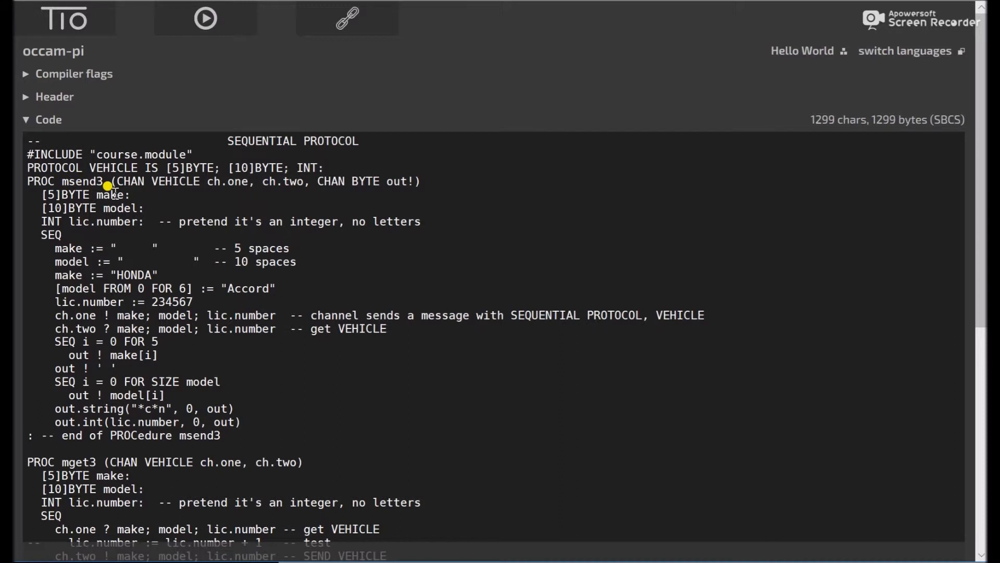
{"action": "mouse_move", "coordinate": [79, 240]}
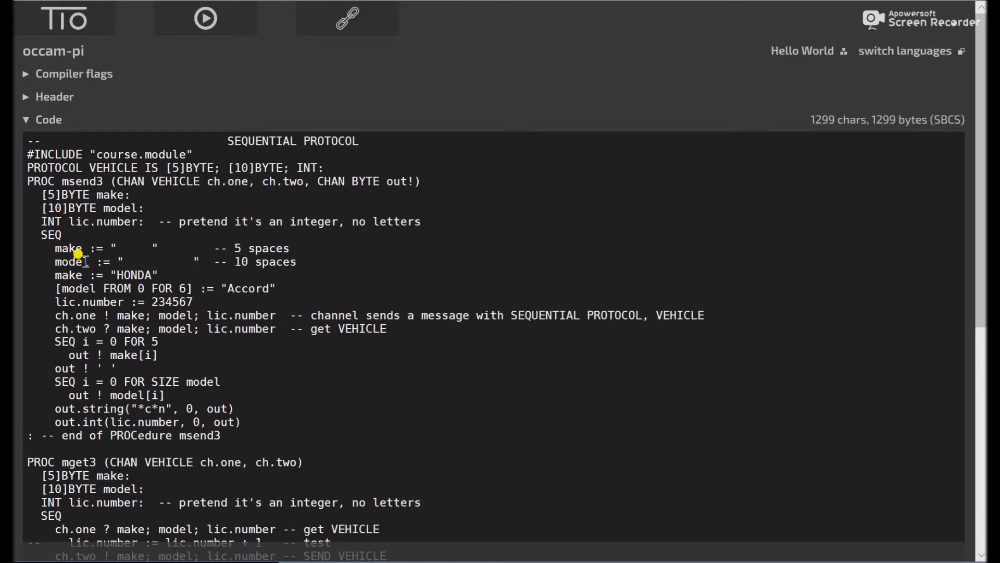
{"action": "mouse_move", "coordinate": [72, 288]}
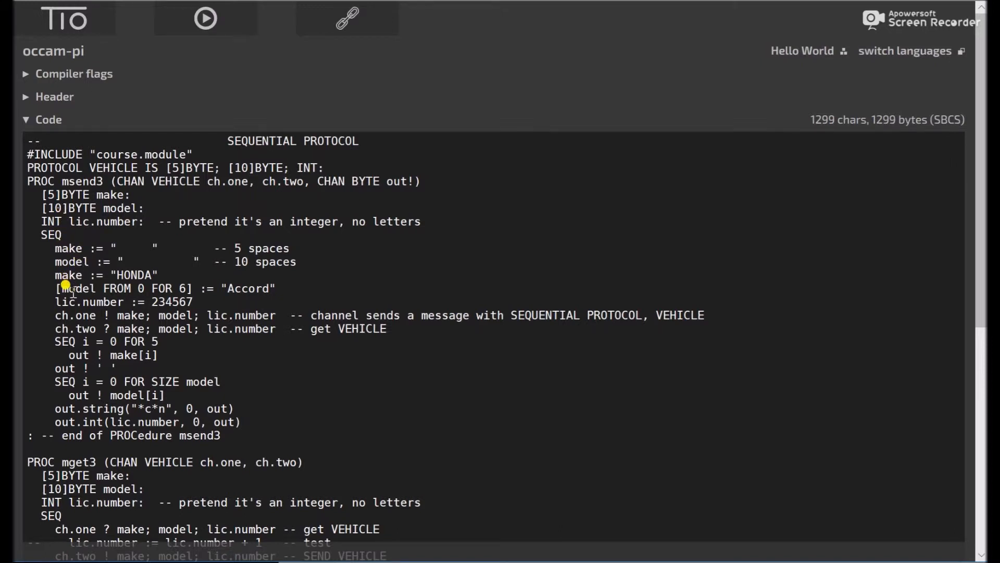
{"action": "mouse_move", "coordinate": [150, 297]}
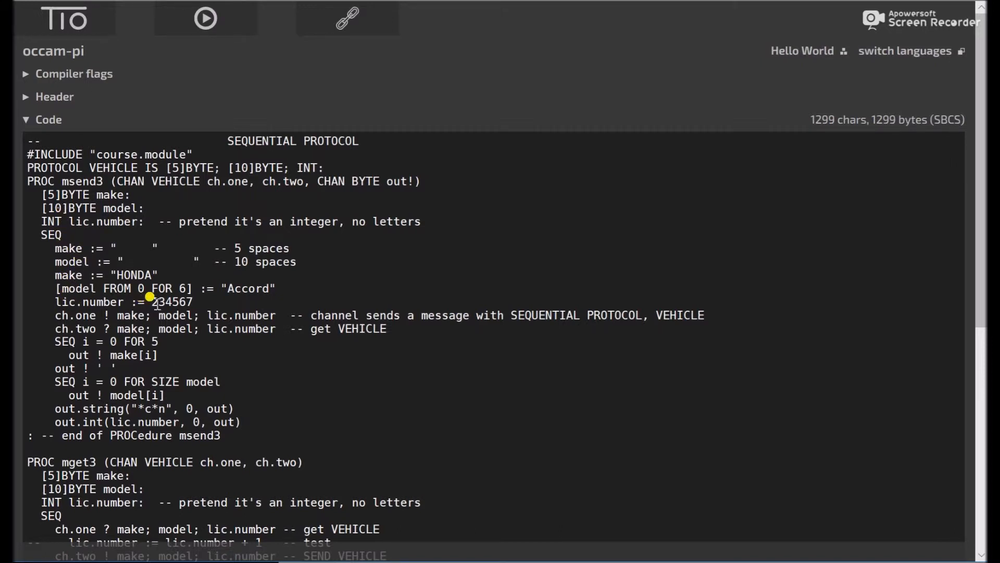
{"action": "mouse_move", "coordinate": [160, 303]}
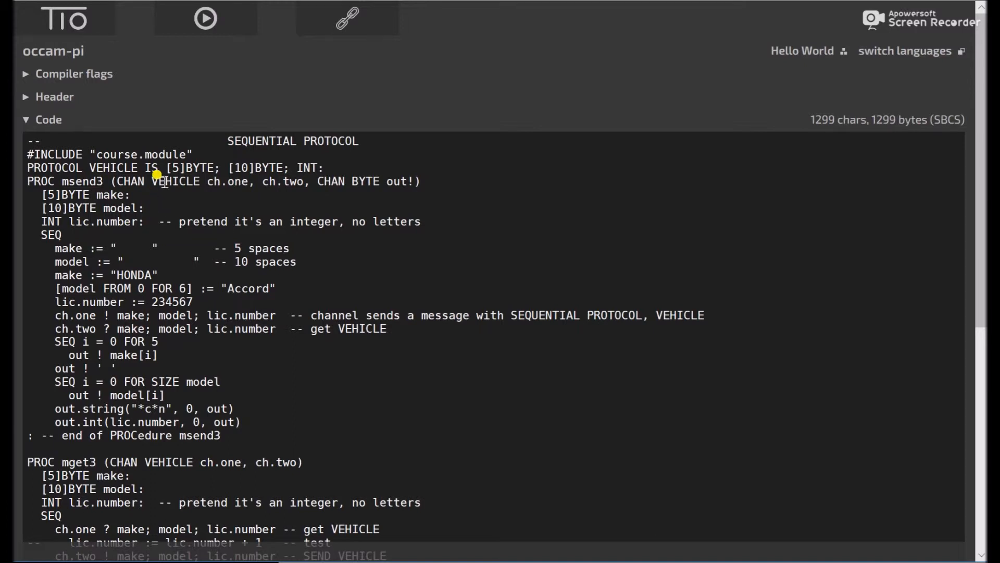
{"action": "mouse_move", "coordinate": [186, 163]}
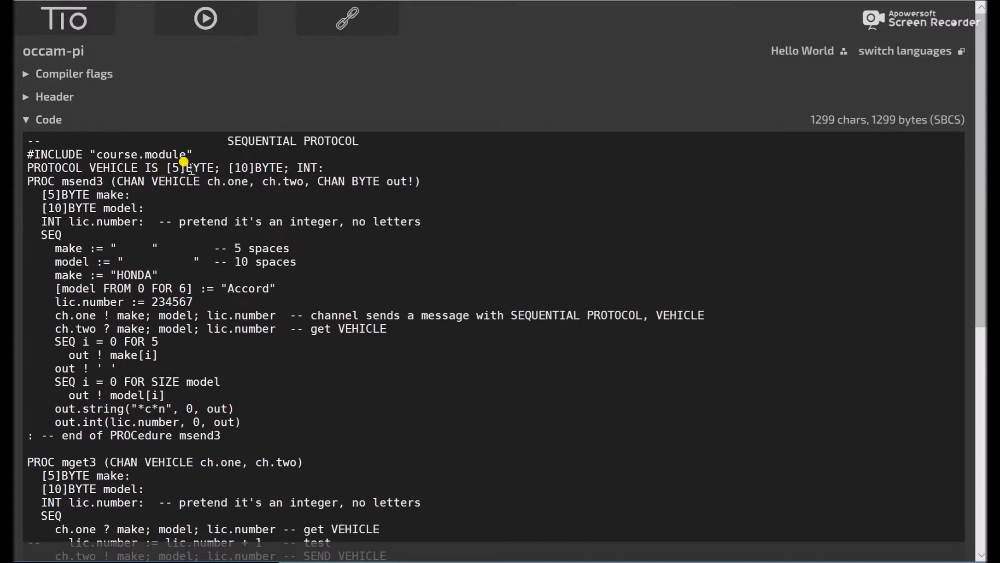
{"action": "mouse_move", "coordinate": [174, 193]}
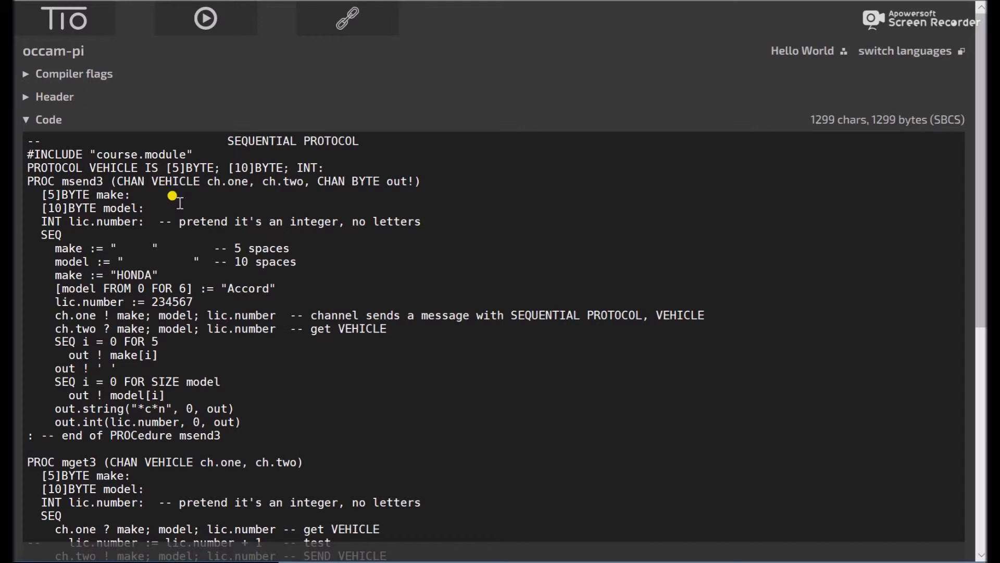
{"action": "mouse_move", "coordinate": [92, 225]}
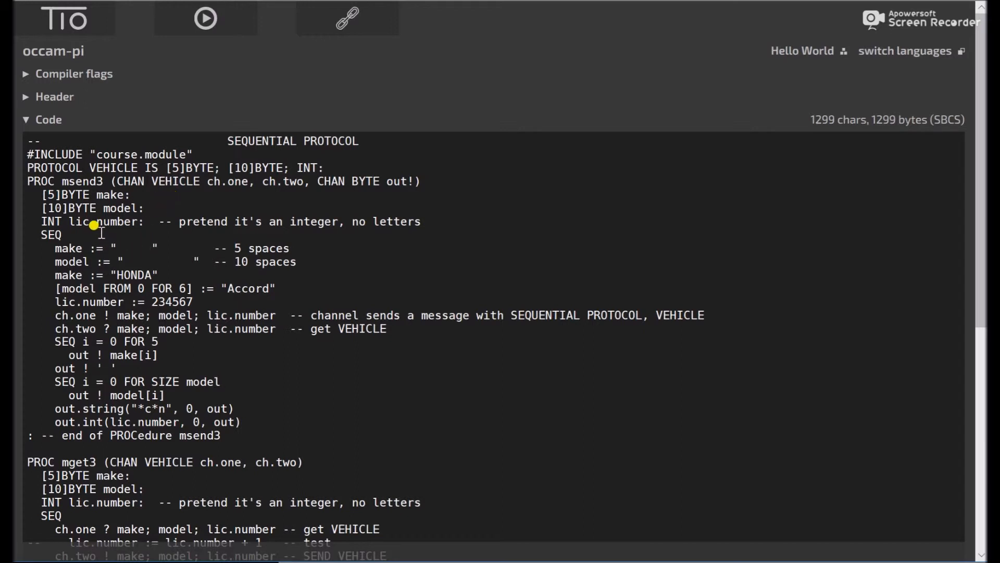
{"action": "mouse_move", "coordinate": [57, 195]}
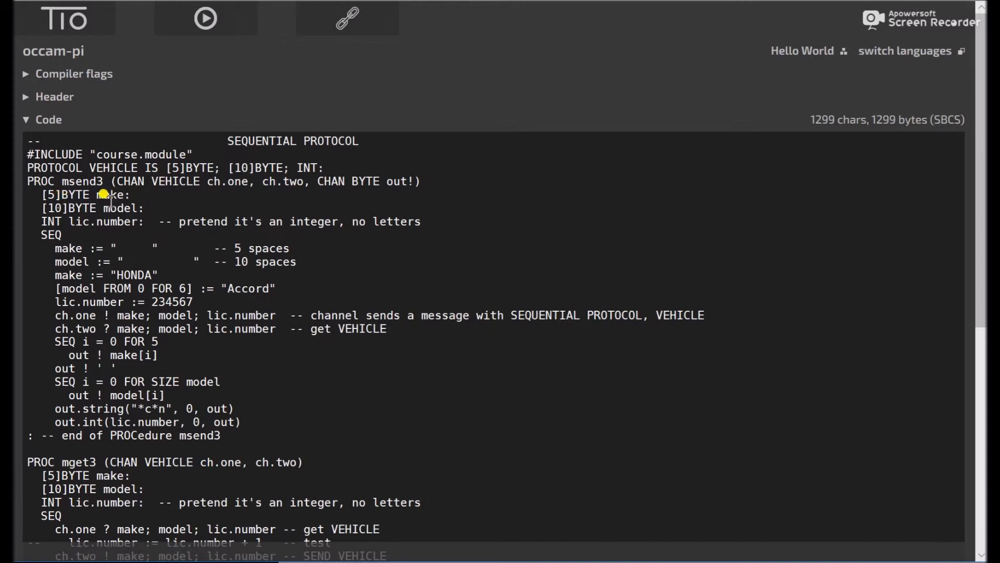
{"action": "mouse_move", "coordinate": [96, 213]}
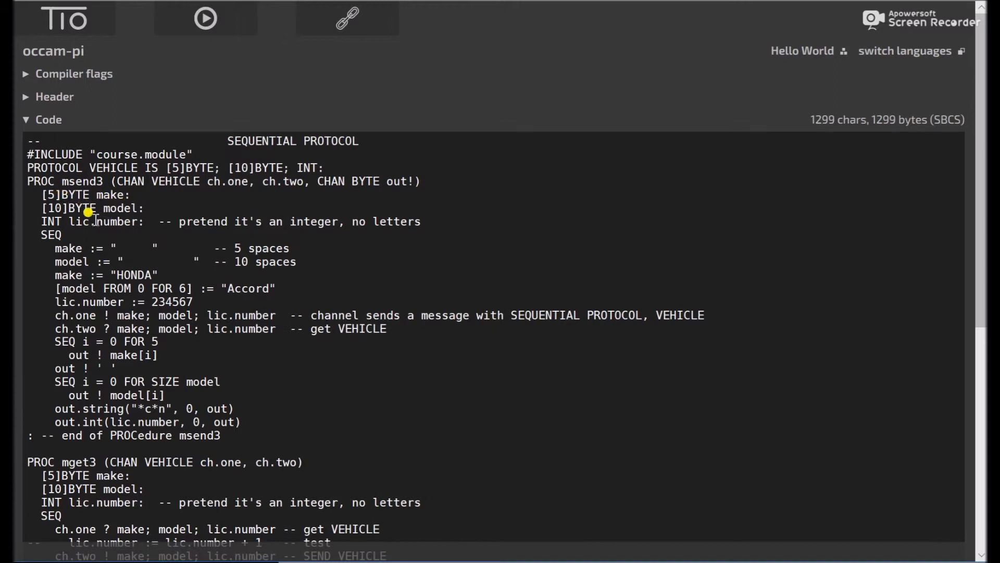
{"action": "mouse_move", "coordinate": [90, 276]}
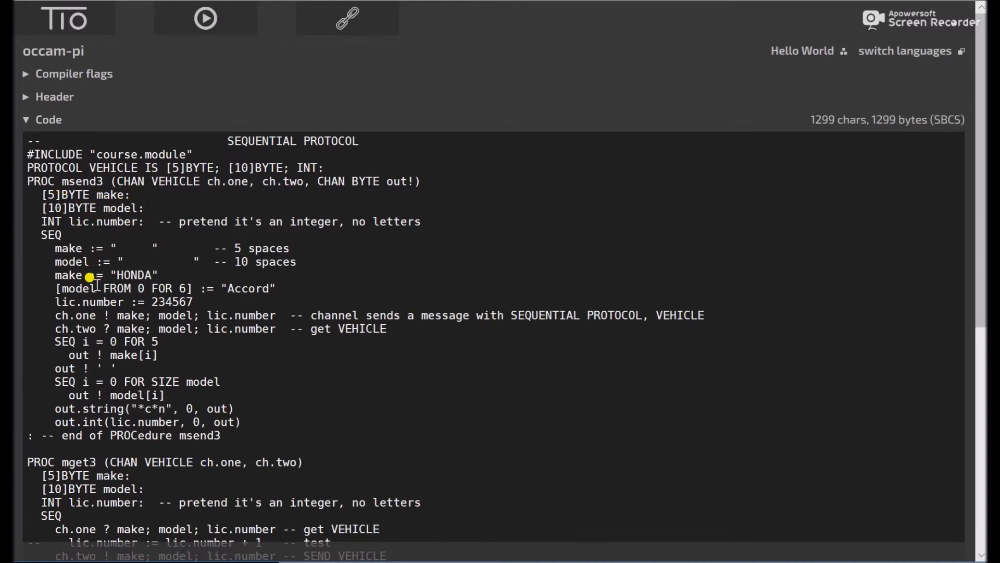
{"action": "mouse_move", "coordinate": [76, 248]}
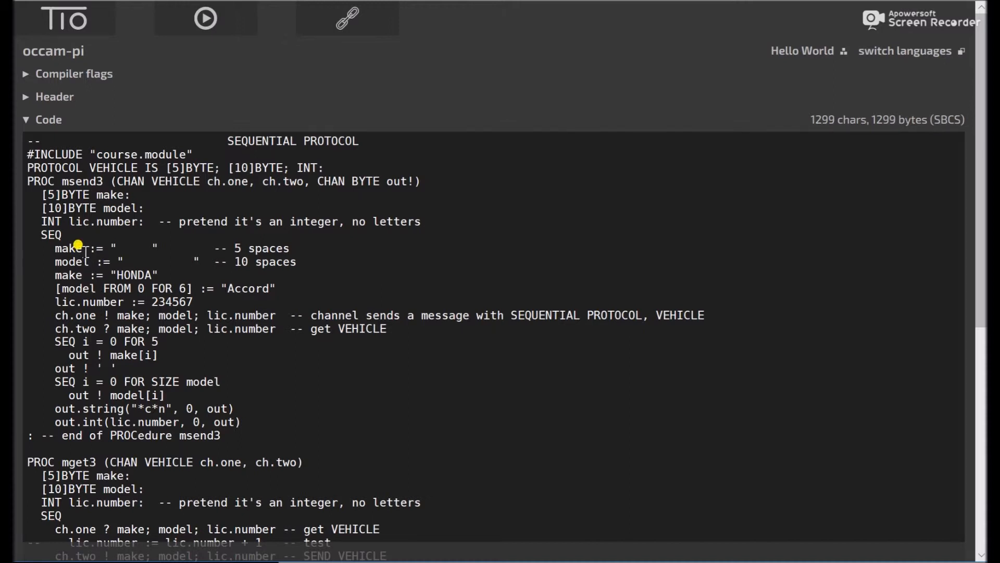
{"action": "mouse_move", "coordinate": [135, 248]}
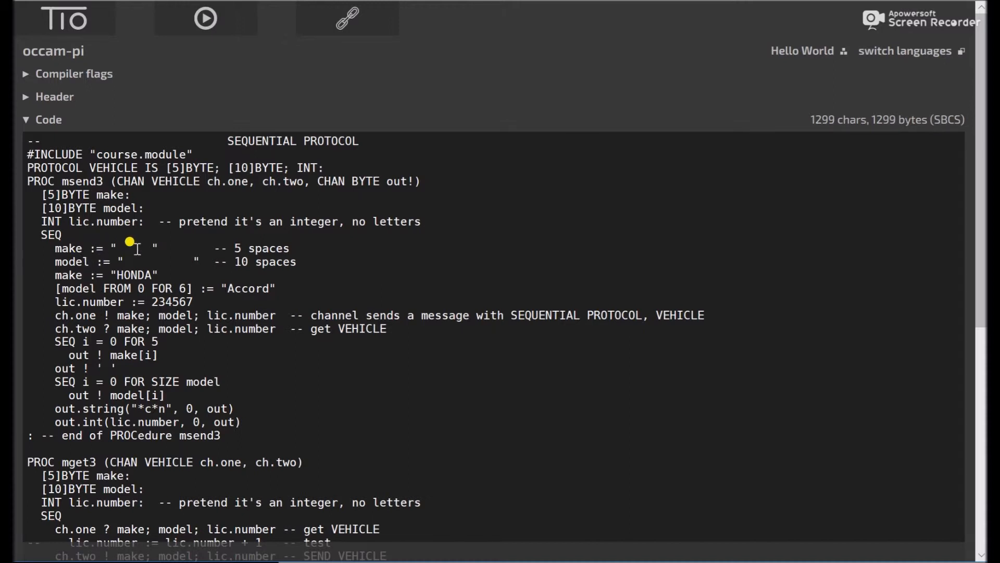
{"action": "mouse_move", "coordinate": [156, 260]}
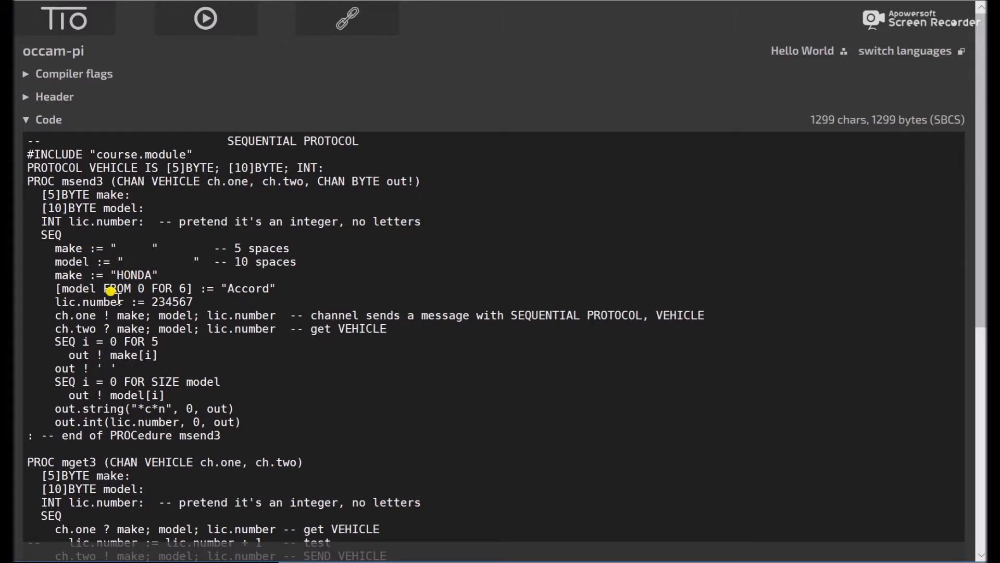
{"action": "mouse_move", "coordinate": [117, 279]}
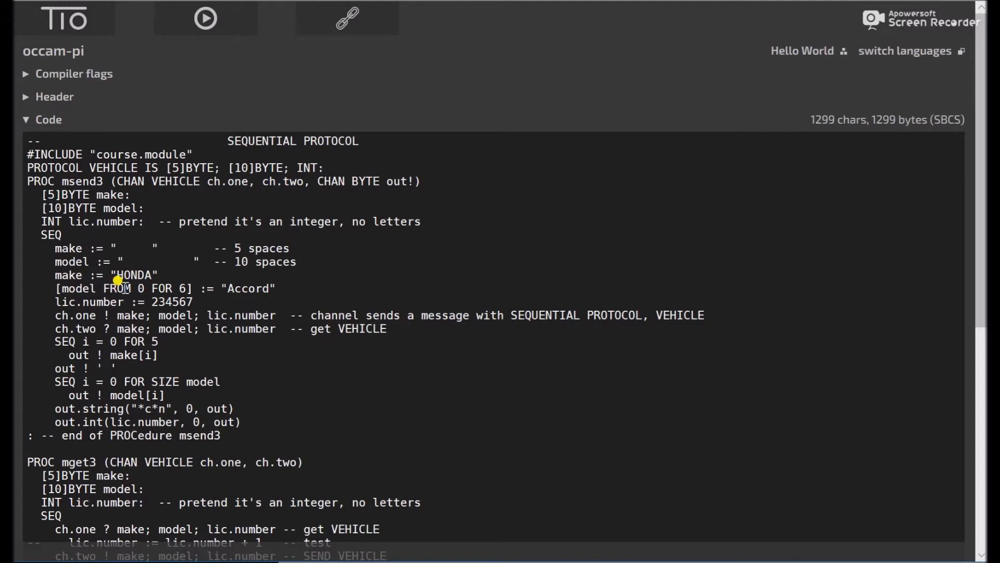
{"action": "mouse_move", "coordinate": [126, 268]}
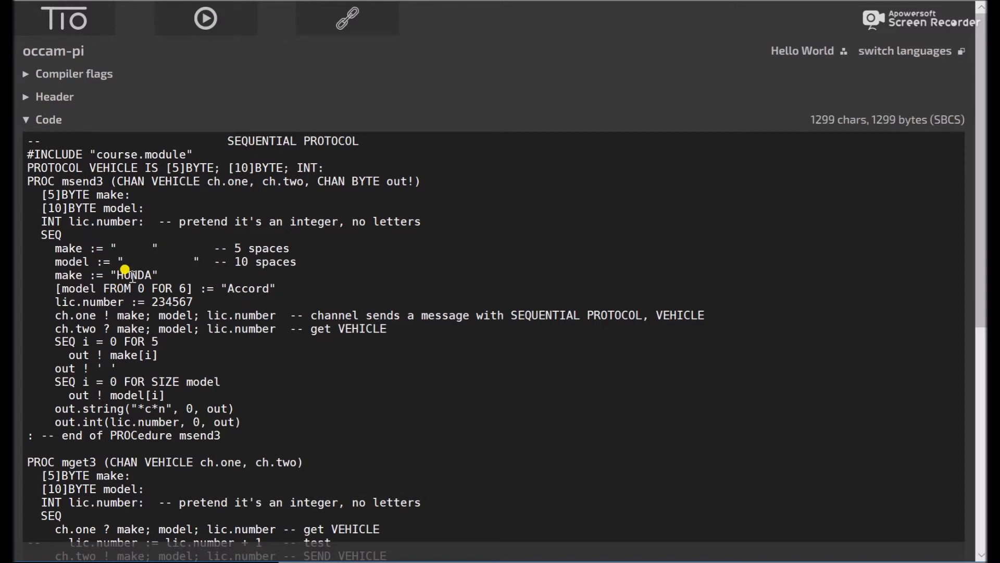
{"action": "mouse_move", "coordinate": [106, 284]}
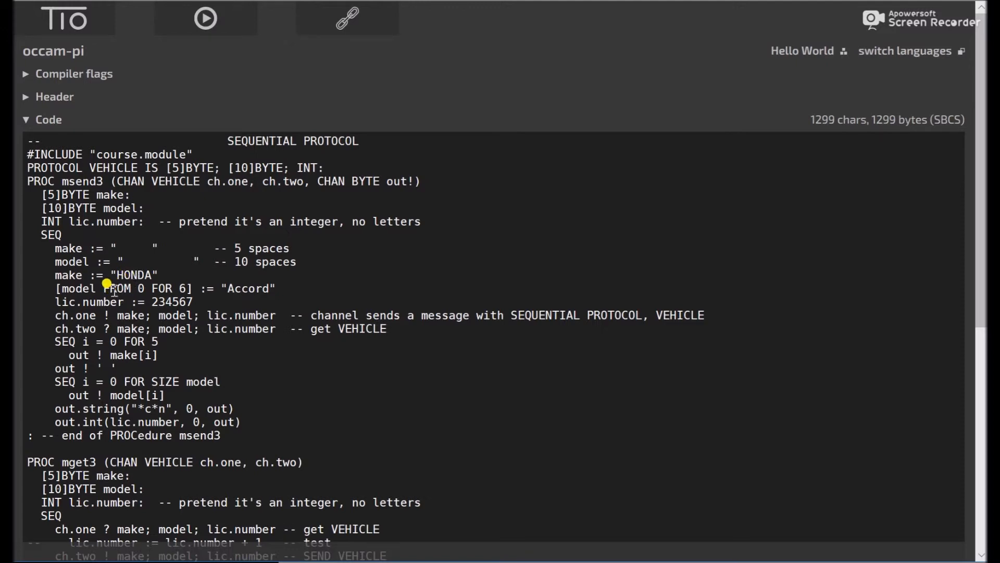
{"action": "mouse_move", "coordinate": [169, 291]}
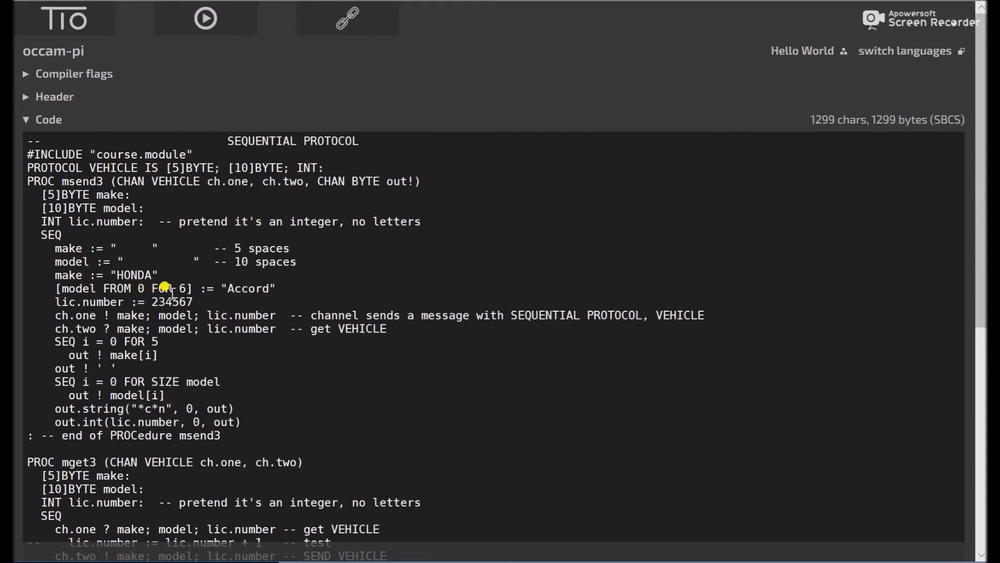
{"action": "mouse_move", "coordinate": [228, 288]}
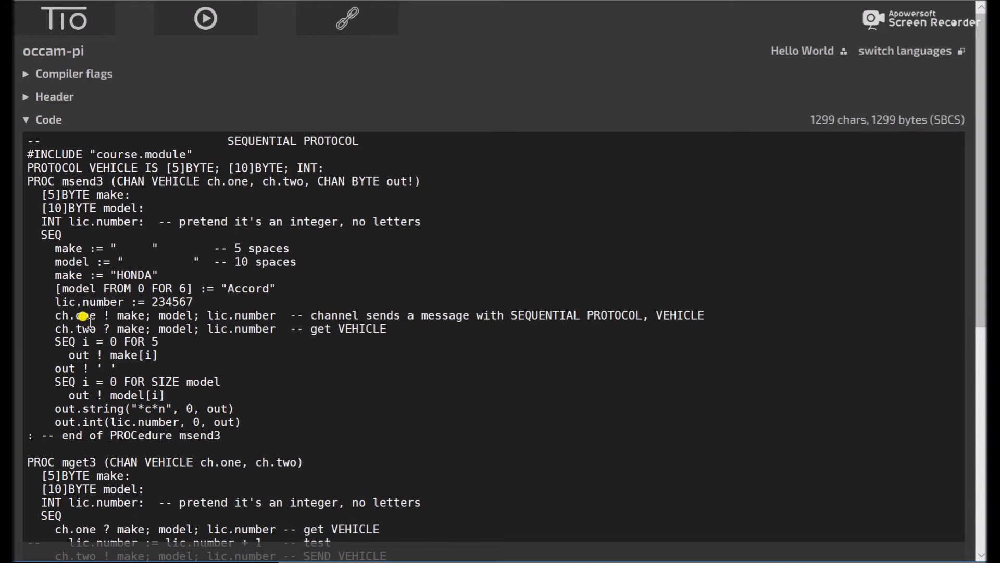
{"action": "mouse_move", "coordinate": [111, 317]}
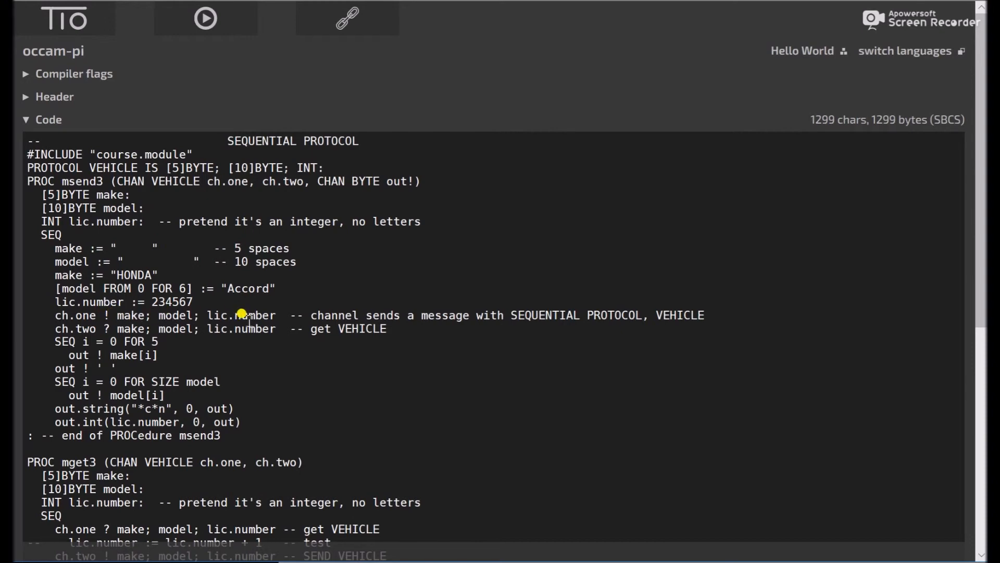
{"action": "mouse_move", "coordinate": [967, 297]}
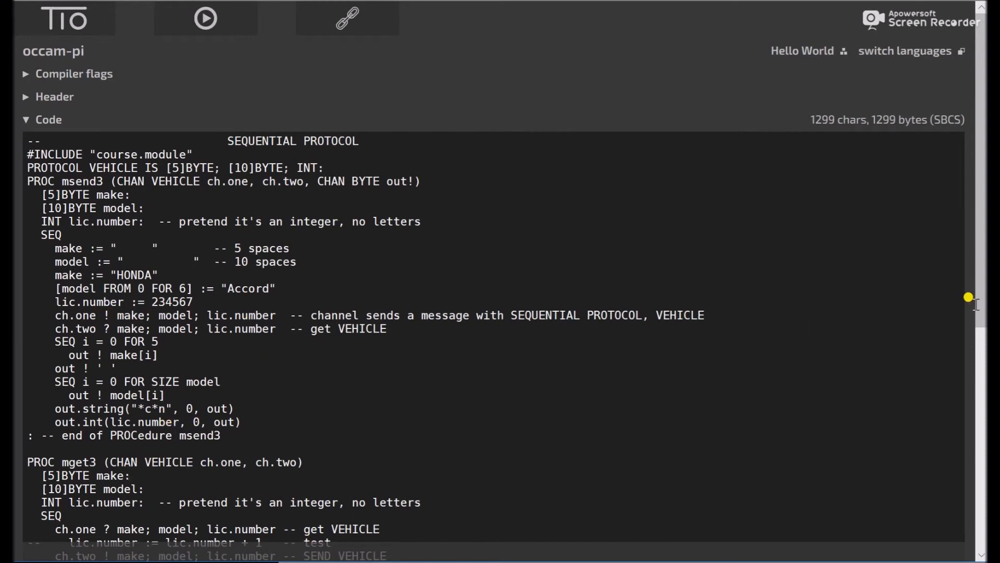
{"action": "scroll", "scroll_direction": "down", "scroll_amount": 3}
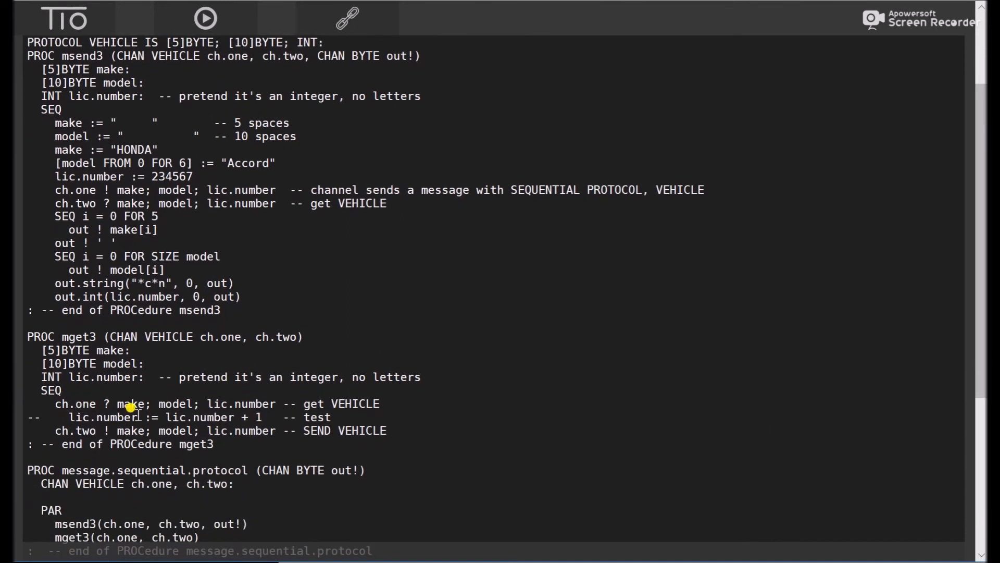
{"action": "mouse_move", "coordinate": [256, 400]}
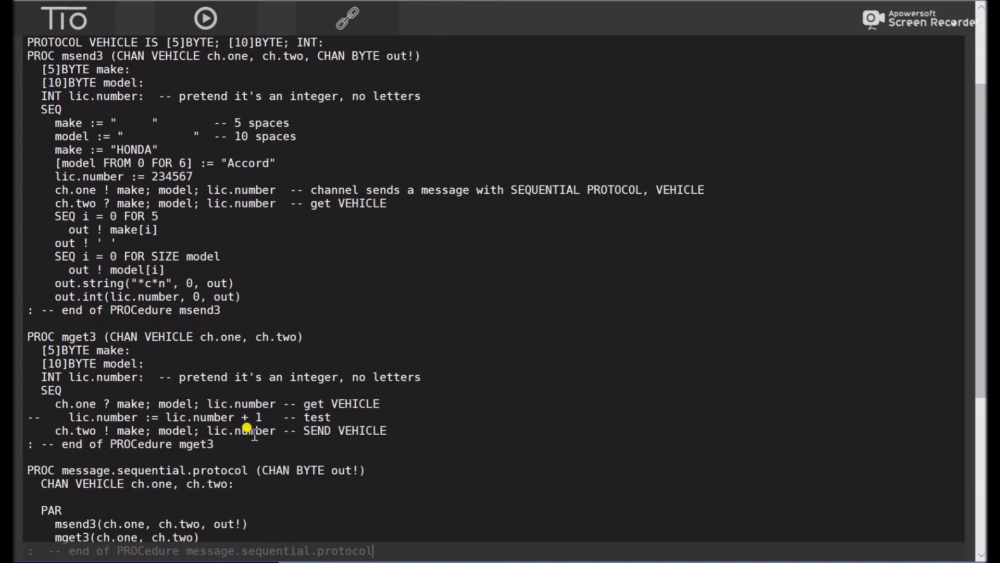
{"action": "mouse_move", "coordinate": [61, 192]}
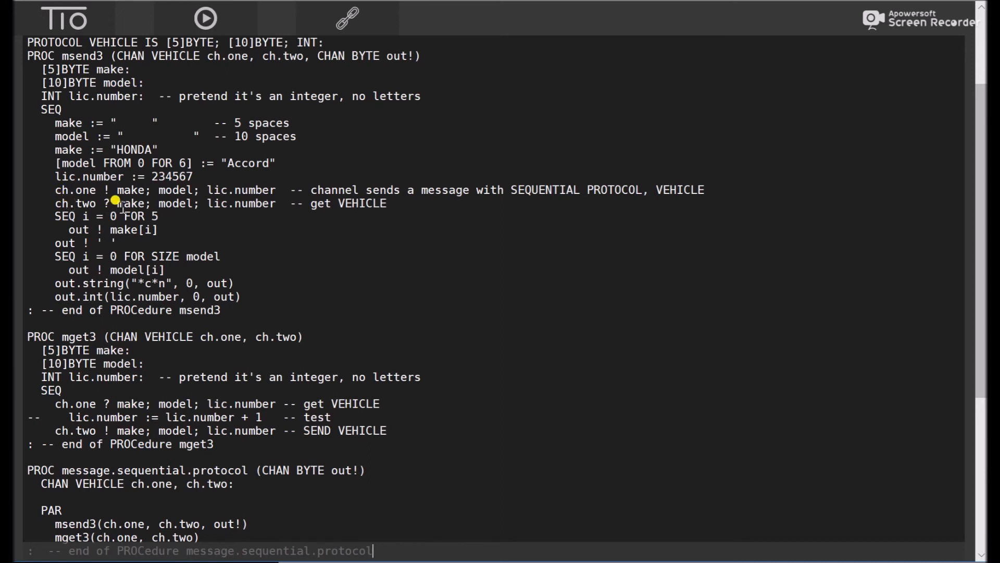
{"action": "mouse_move", "coordinate": [217, 204]}
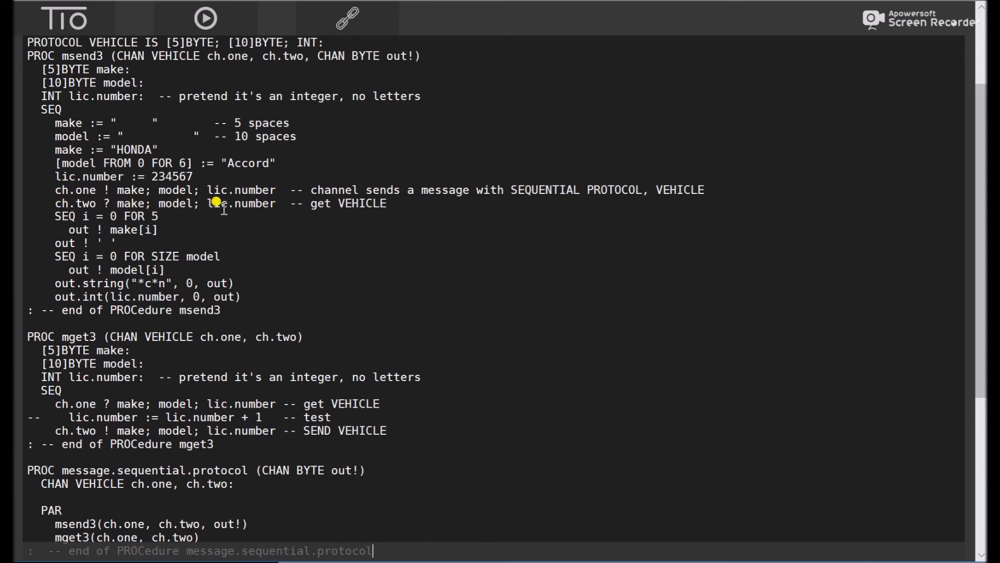
{"action": "mouse_move", "coordinate": [204, 246]}
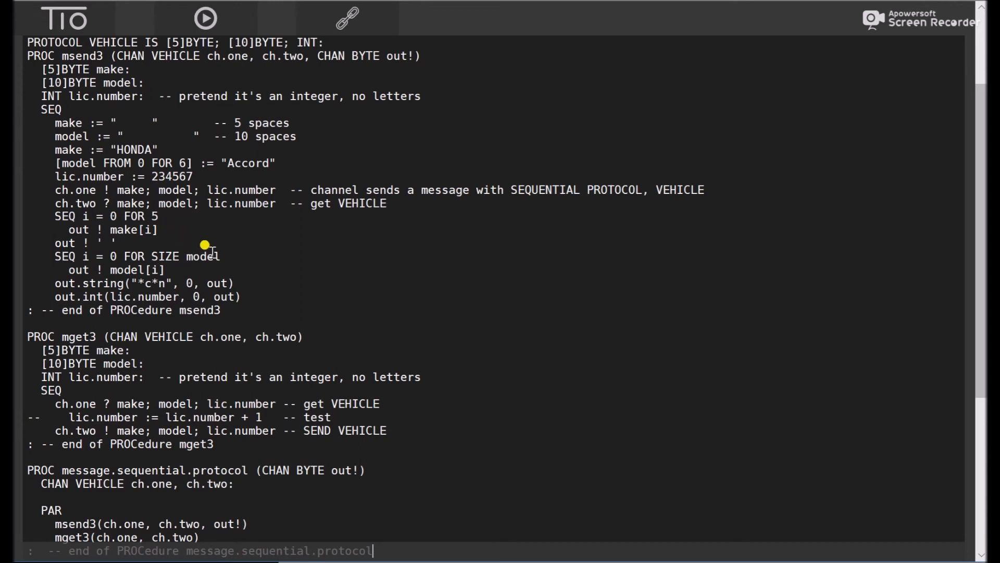
{"action": "mouse_move", "coordinate": [235, 152]}
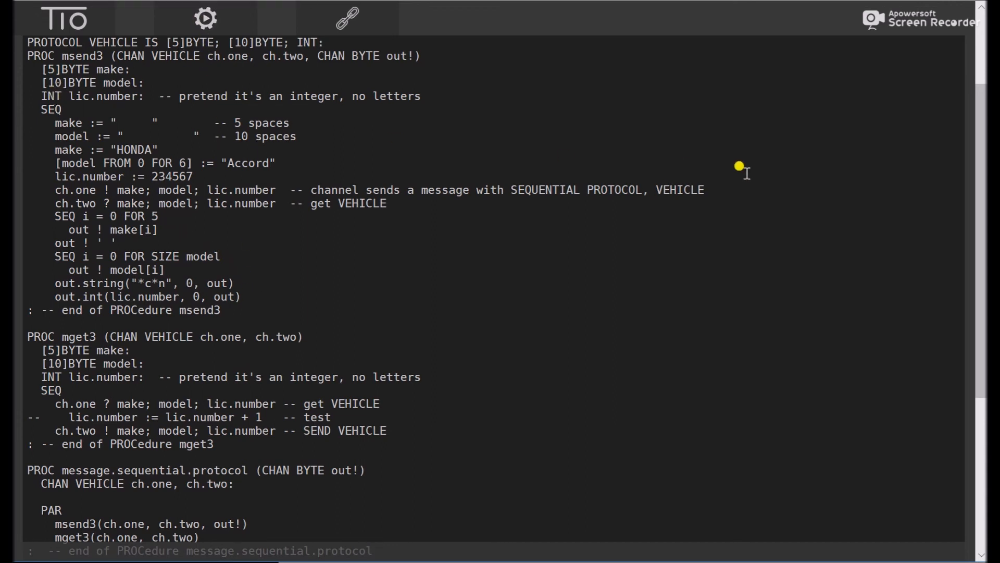
Run the sequential VEHICLE protocol program to print HONDA Accord and 234567
{"action": "left_click", "coordinate": [205, 18]}
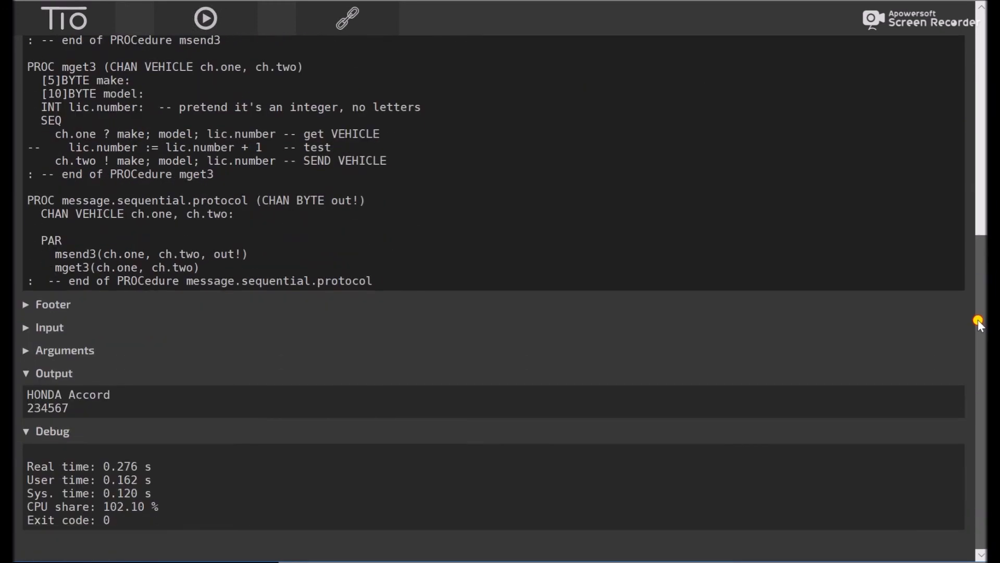
{"action": "mouse_move", "coordinate": [39, 396]}
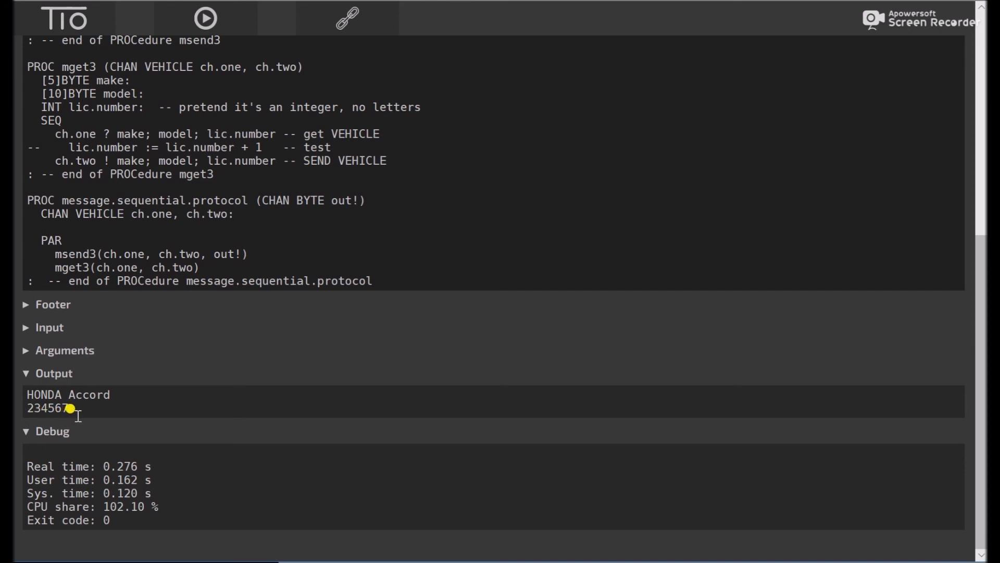
{"action": "scroll", "scroll_direction": "up", "scroll_amount": 3}
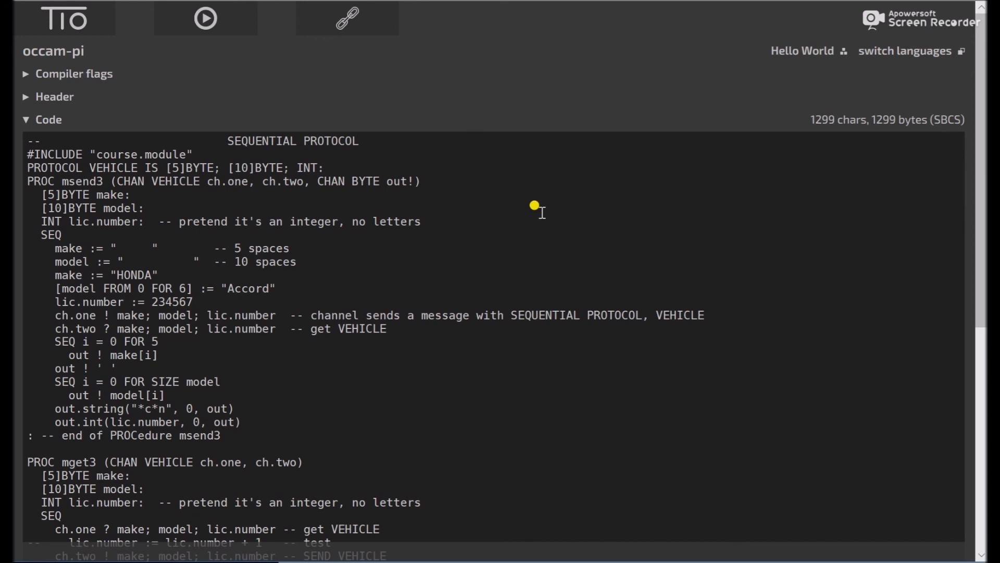
{"action": "mouse_move", "coordinate": [498, 221]}
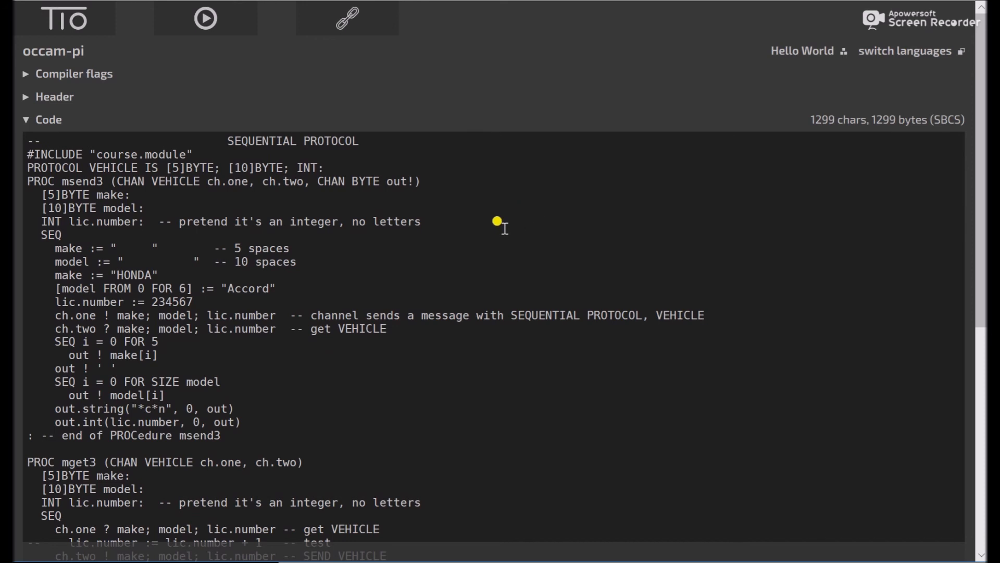